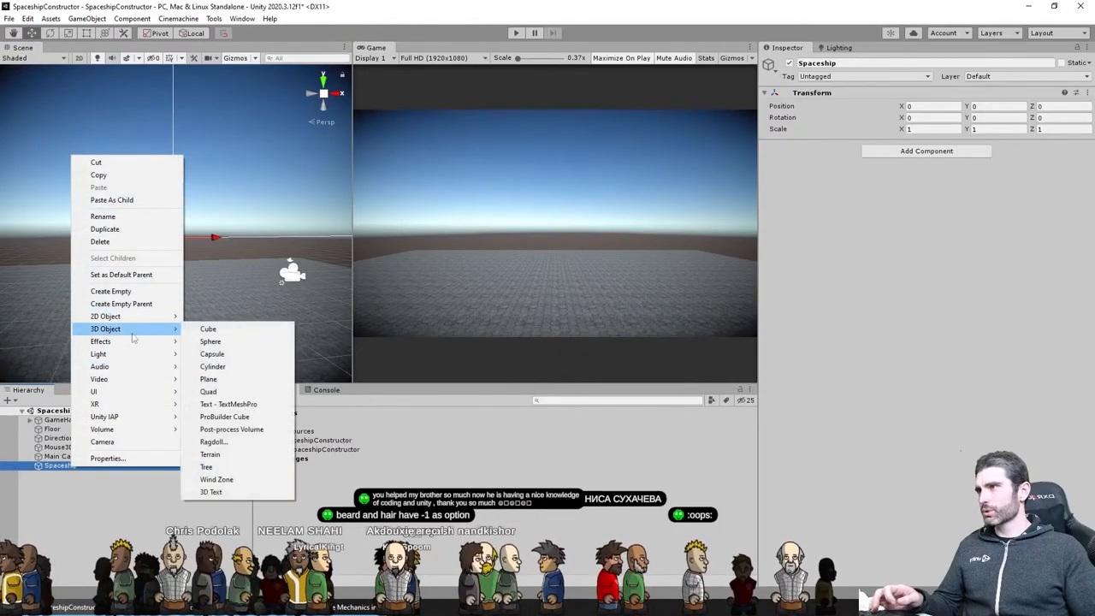
# Add a cube thruster part to the Spaceship and tilt it beside the large block.
pyautogui.click(208, 328)
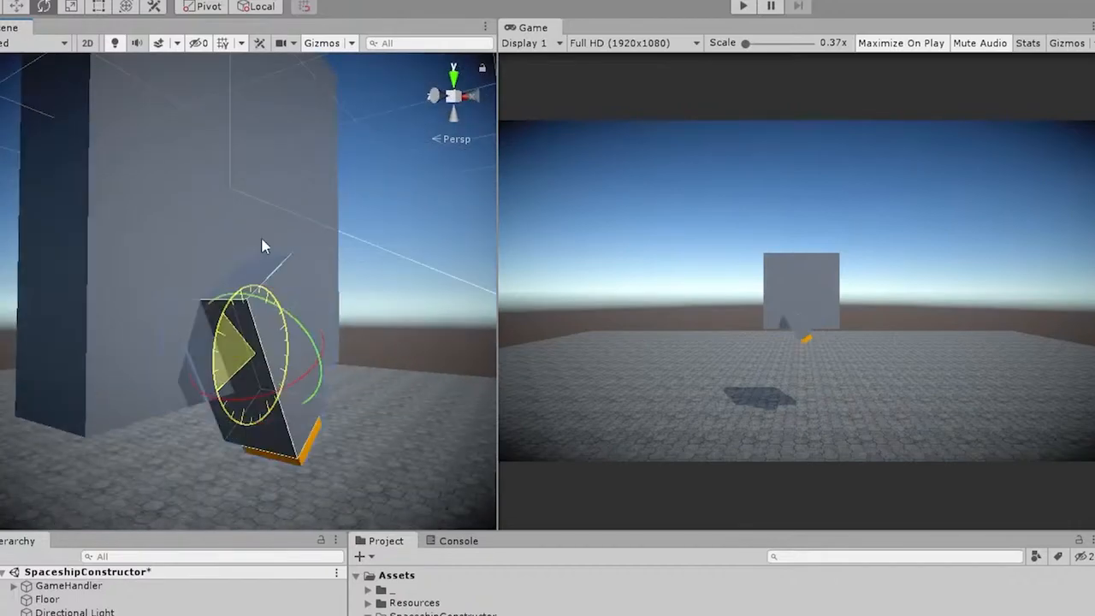
# In Thruster.cs, apply AddForceAtPosition along transform.right at the thruster while W is held.
pyautogui.press('alt+tab')
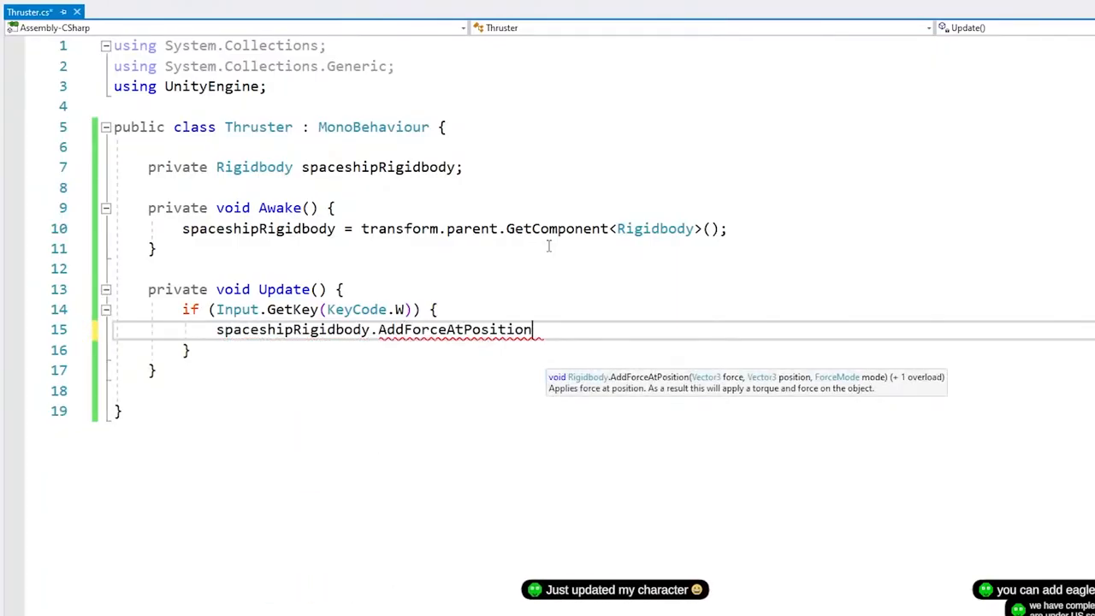
pyautogui.write('(transform.righ')
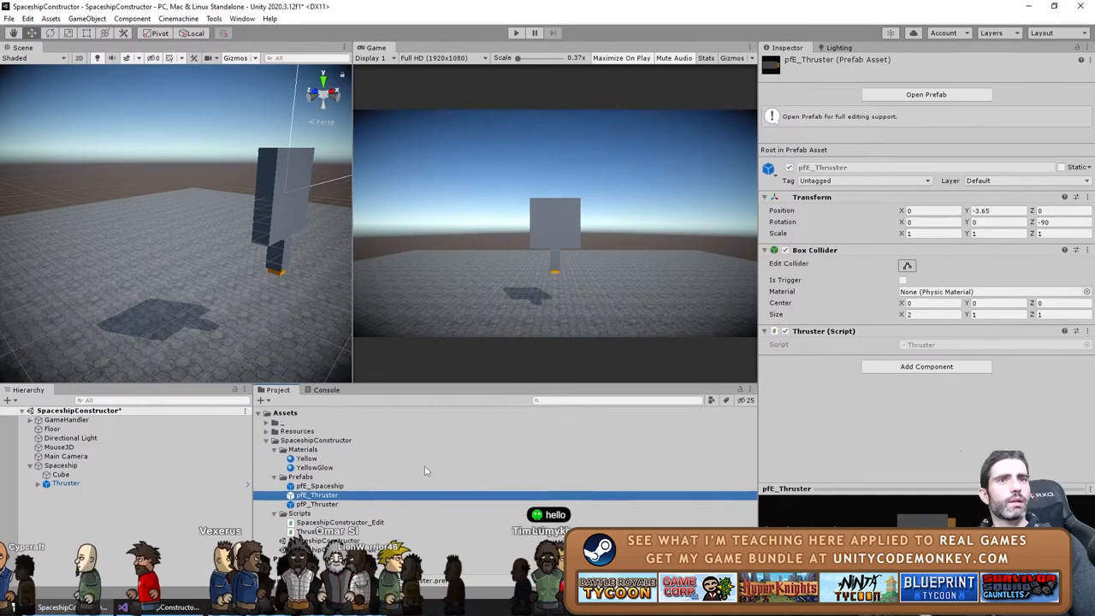
# Add SpaceshipConstructor_Play to the Loader.Scene enum.
pyautogui.click(318, 486)
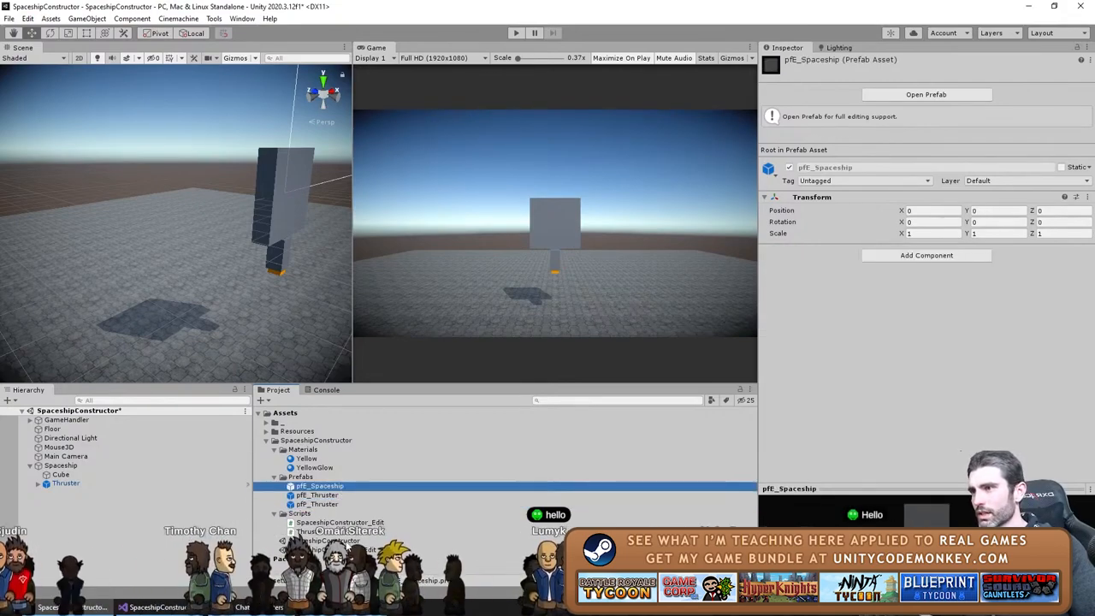
pyautogui.press('alt+tab')
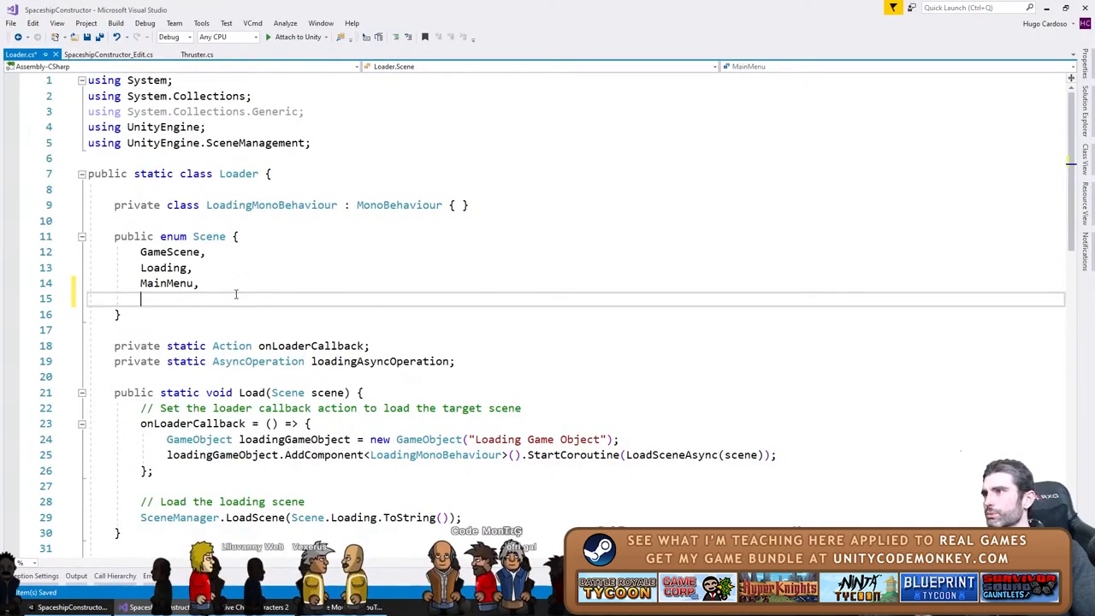
pyautogui.write('SpaceshipConstructor_Play,')
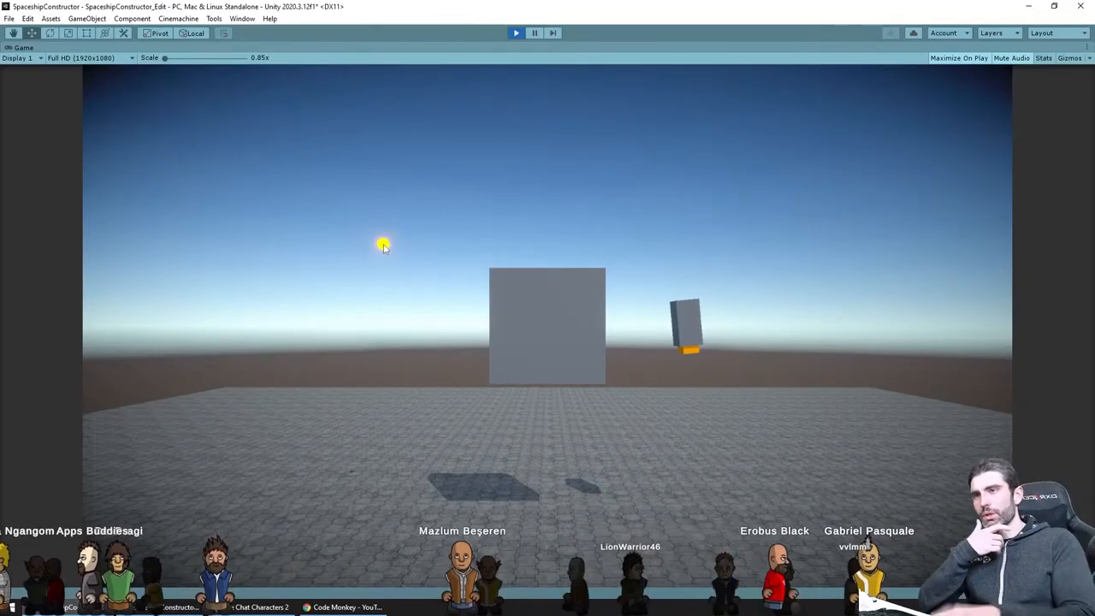
# Run the constructor, build the ship, and load the play scene to test flight.
pyautogui.click(515, 32)
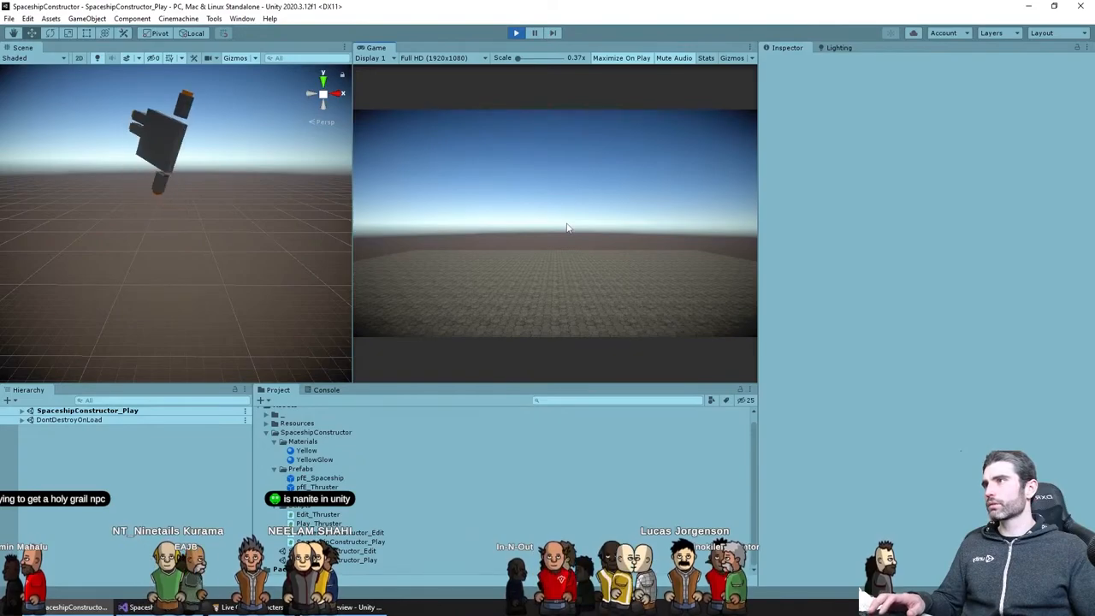
pyautogui.click(517, 33)
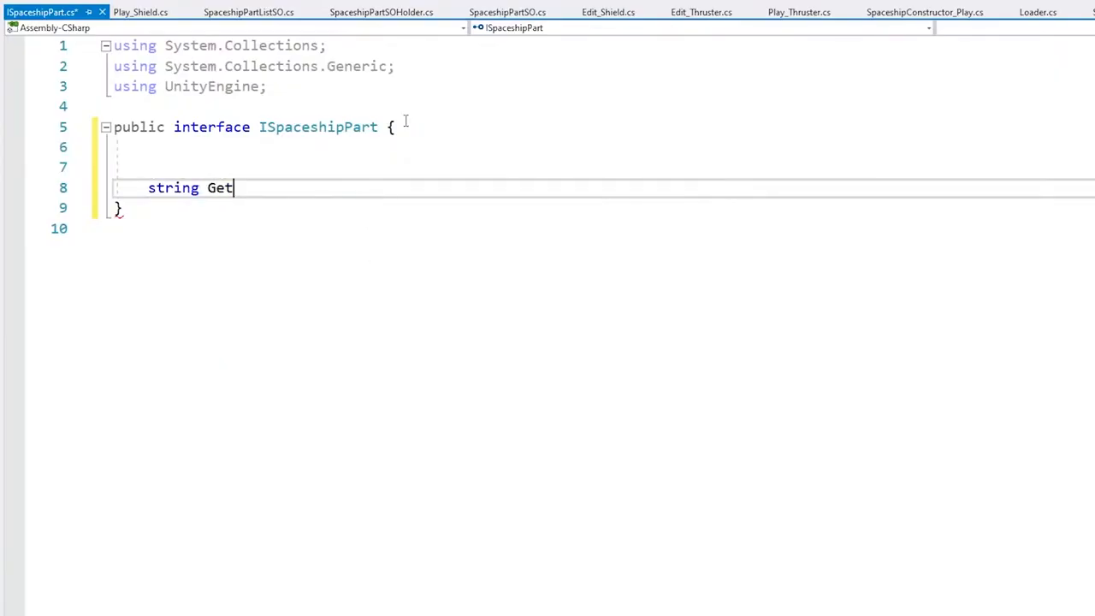
# Save each part's type, position, eulerAngleZ and key code on P, drafting ISpaceshipPart.
pyautogui.click(607, 12)
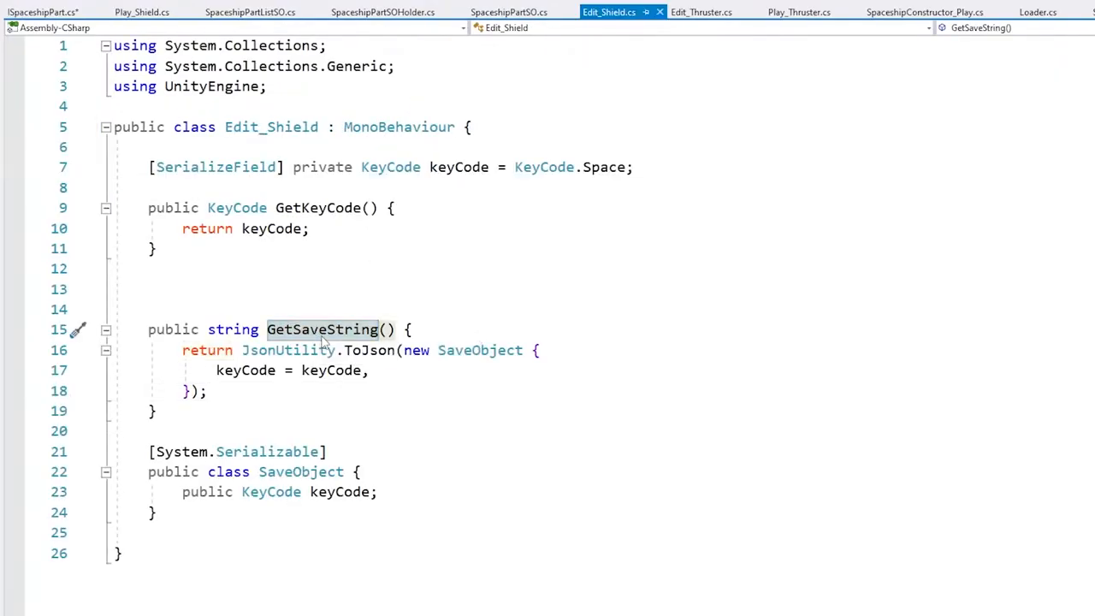
pyautogui.click(41, 11)
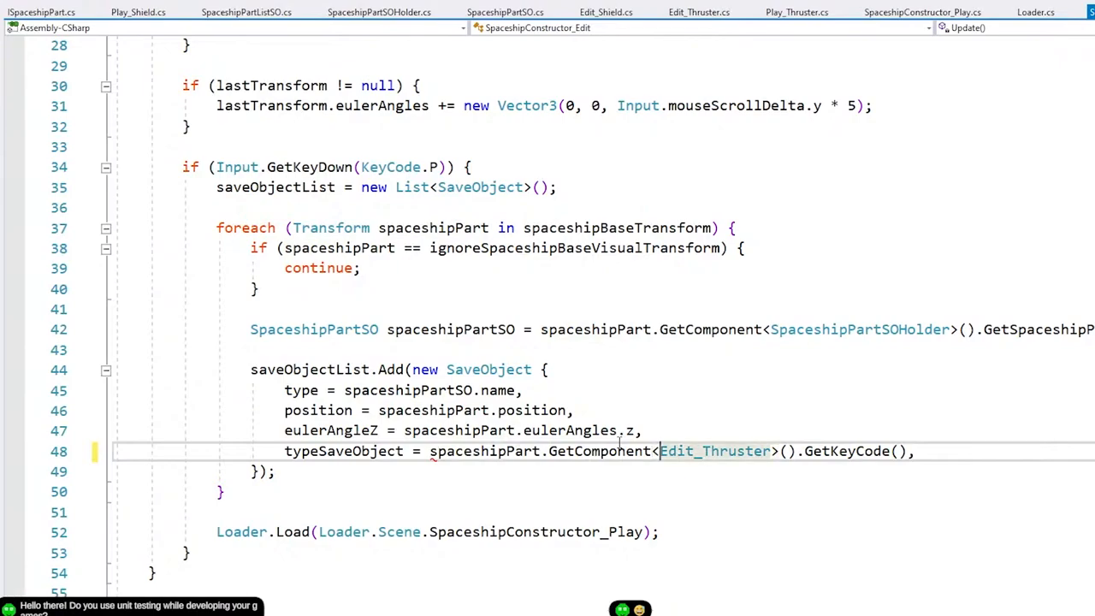
pyautogui.write('ISpa')
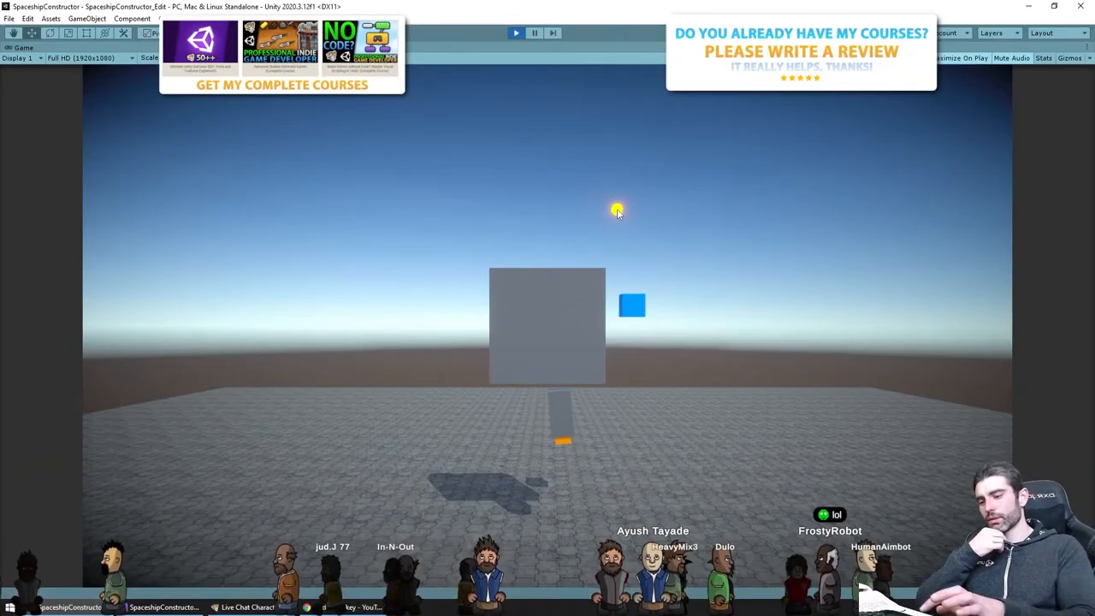
# Build a ship with shield and thruster, press P, and load SpaceshipConstructor_Play.
pyautogui.click(514, 32)
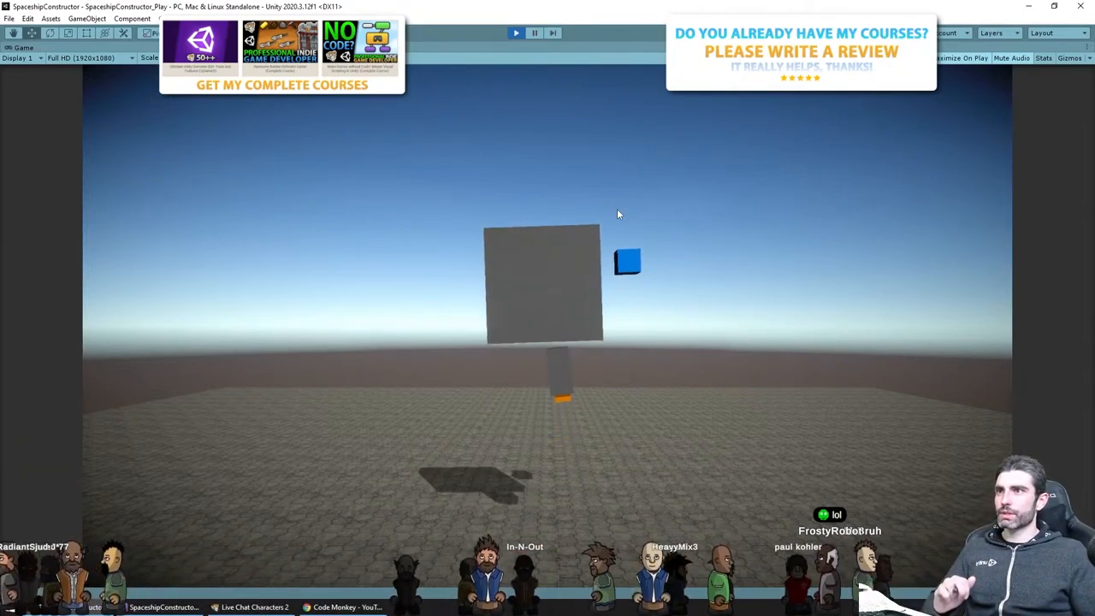
pyautogui.click(515, 31)
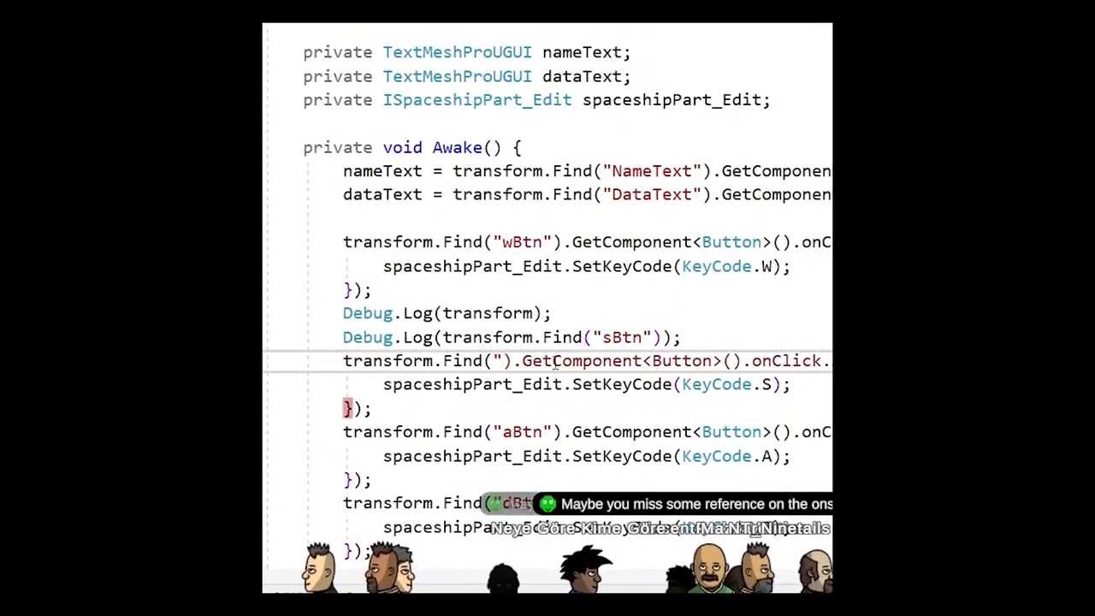
# Hook wBtn, sBtn and aBtn onClick listeners to spaceshipPart_Edit.SetKeyCode with Debug.Log checks.
pyautogui.write('sBtn')
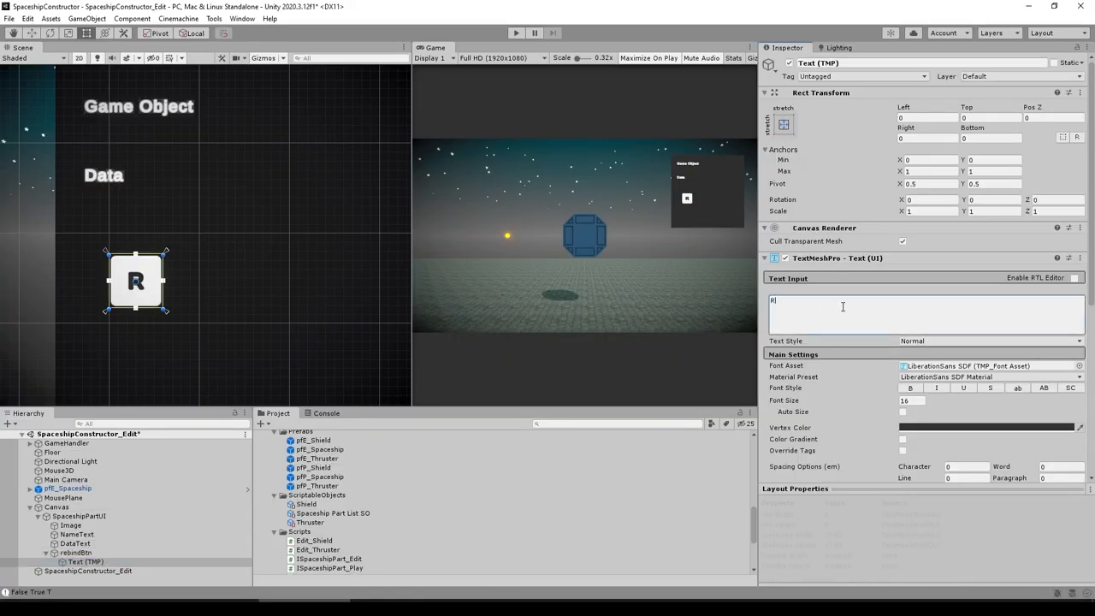
# Label the rebind button REBIND and add a Particle System under pfP_Thruster's Thruster.
pyautogui.write('EBIND')
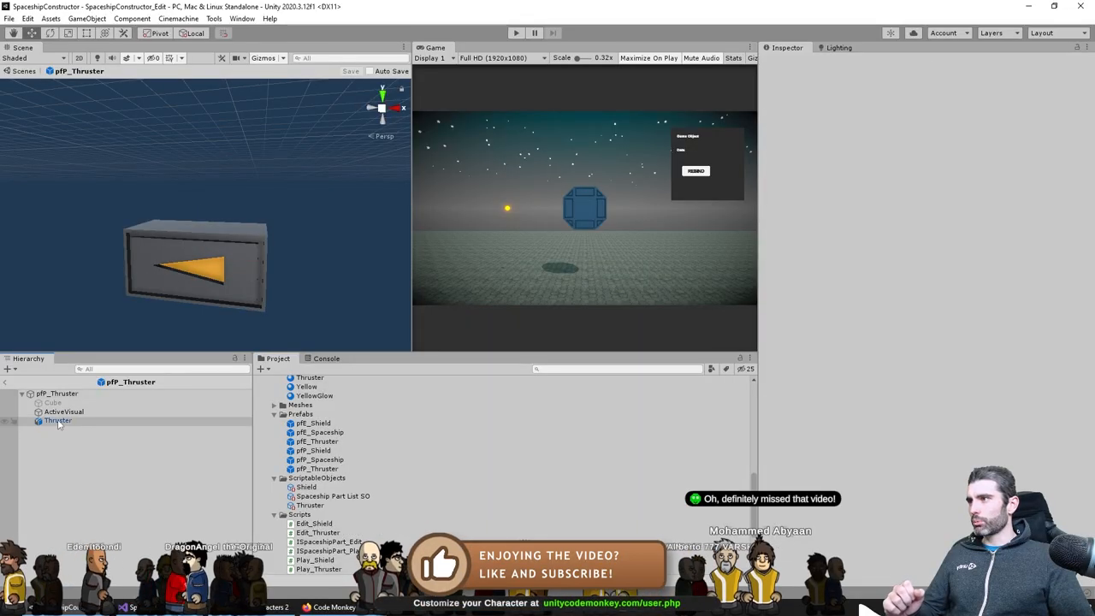
pyautogui.click(57, 421)
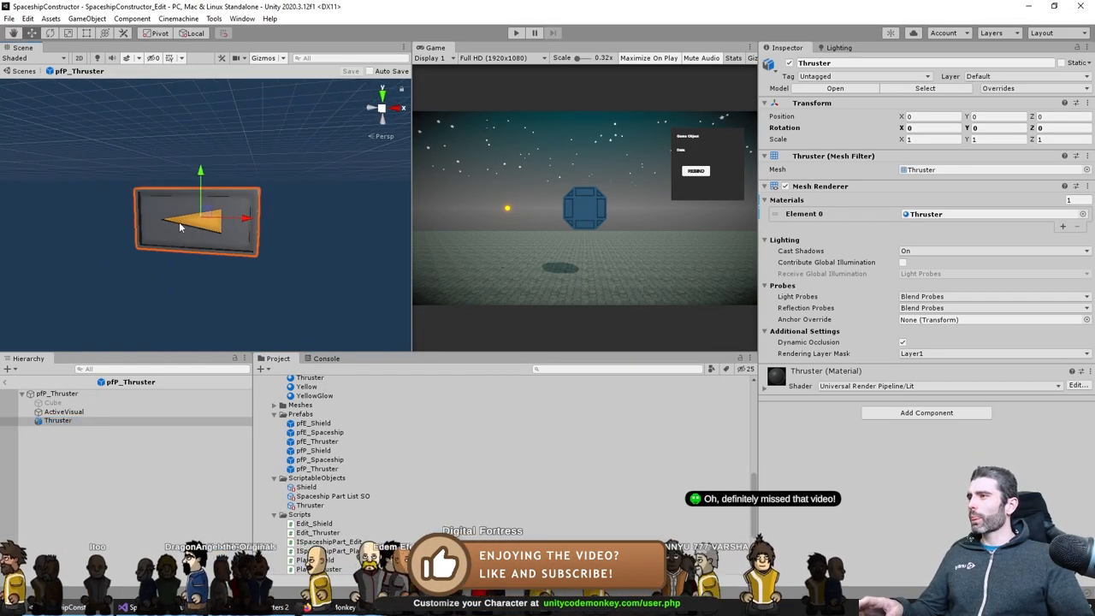
pyautogui.rightClick(179, 227)
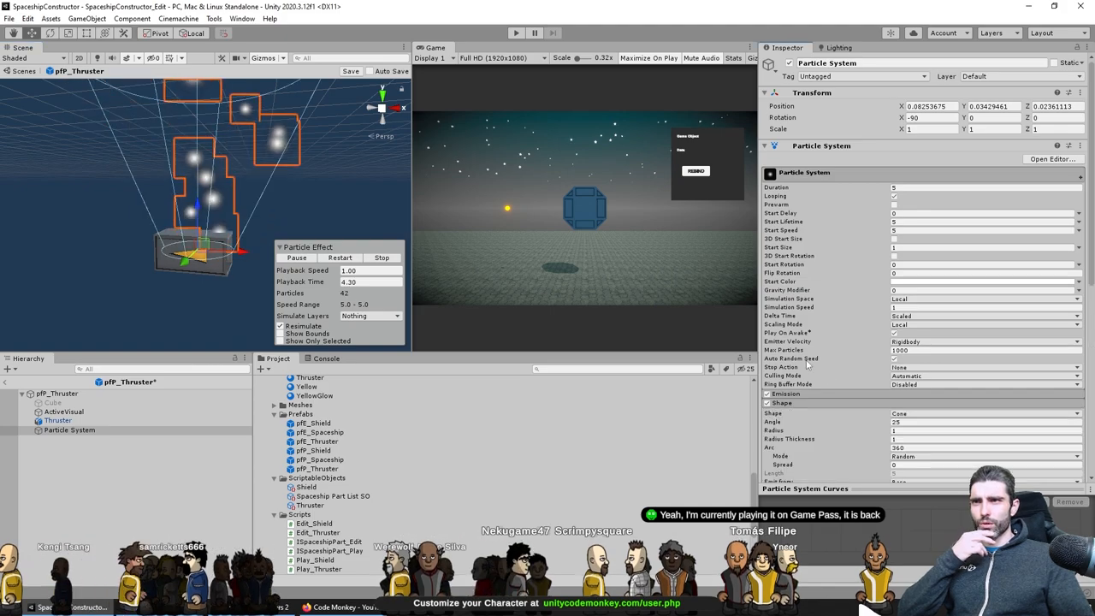
pyautogui.click(511, 34)
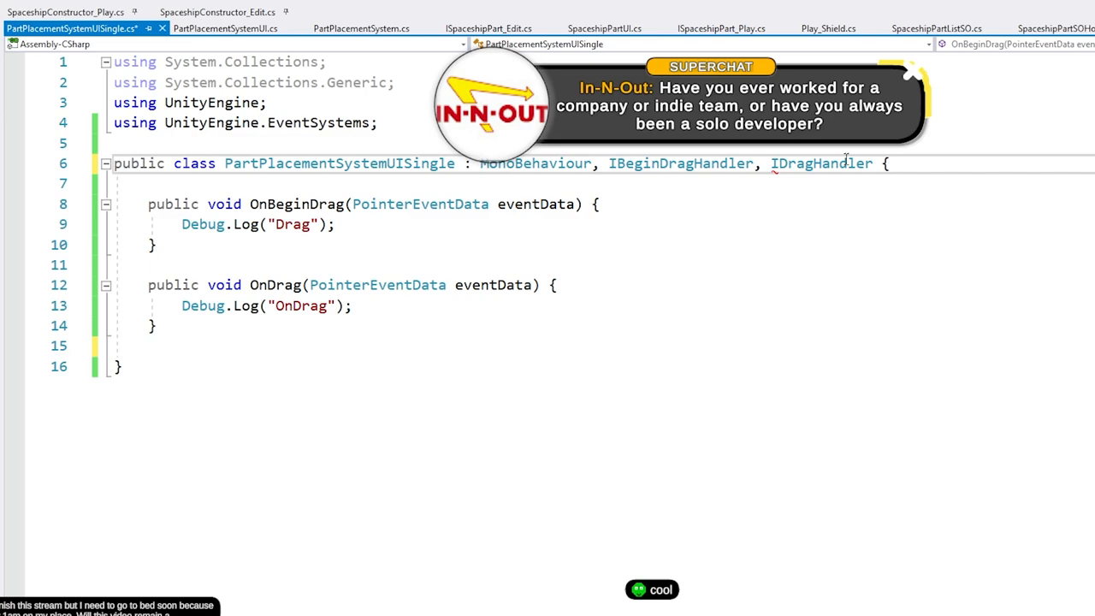
# Implement IBeginDragHandler and IDragHandler with Debug.Log in OnBeginDrag and OnDrag.
pyautogui.doubleClick(822, 163)
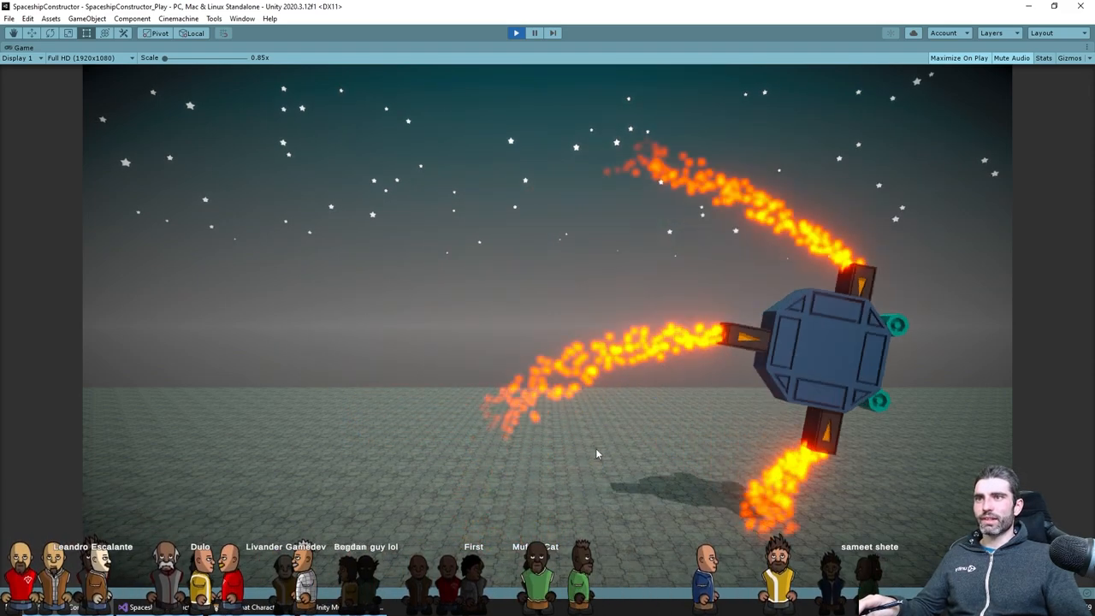
# Play SpaceshipConstructor_Play and fire the bound thrusters to fly with flame trails.
pyautogui.click(516, 32)
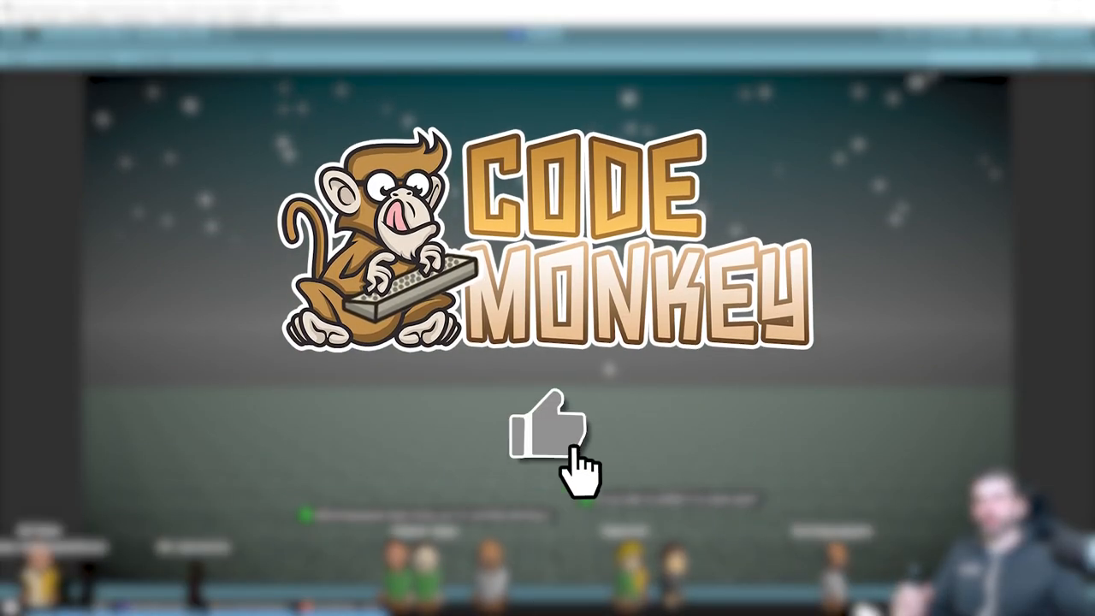
pyautogui.click(547, 440)
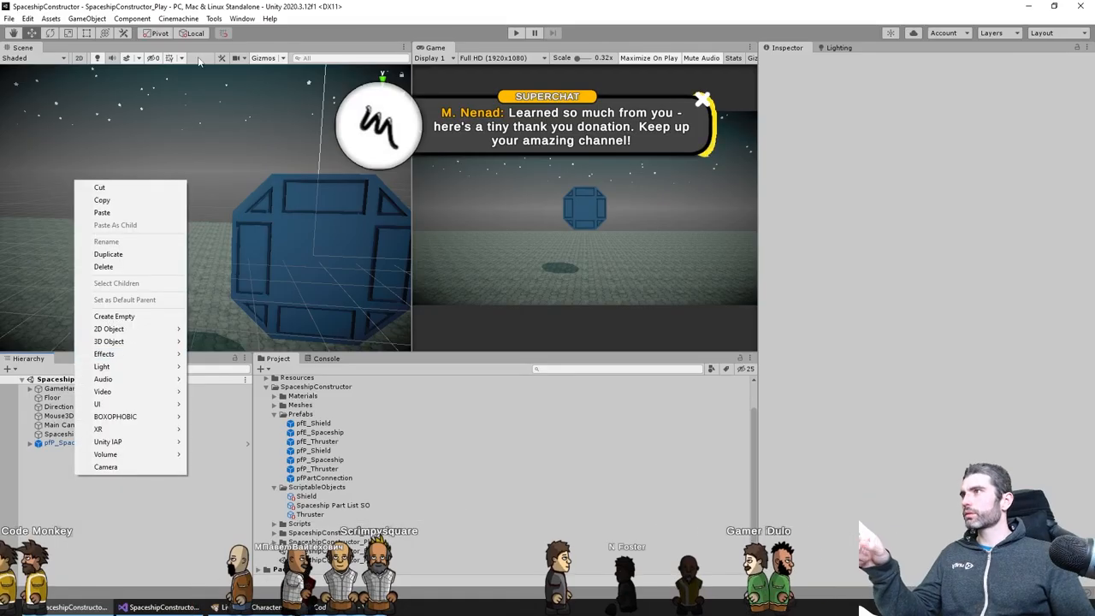
# Create CM vcam1 via Cinemachine > Virtual Camera and view it in the Inspector.
pyautogui.click(62, 452)
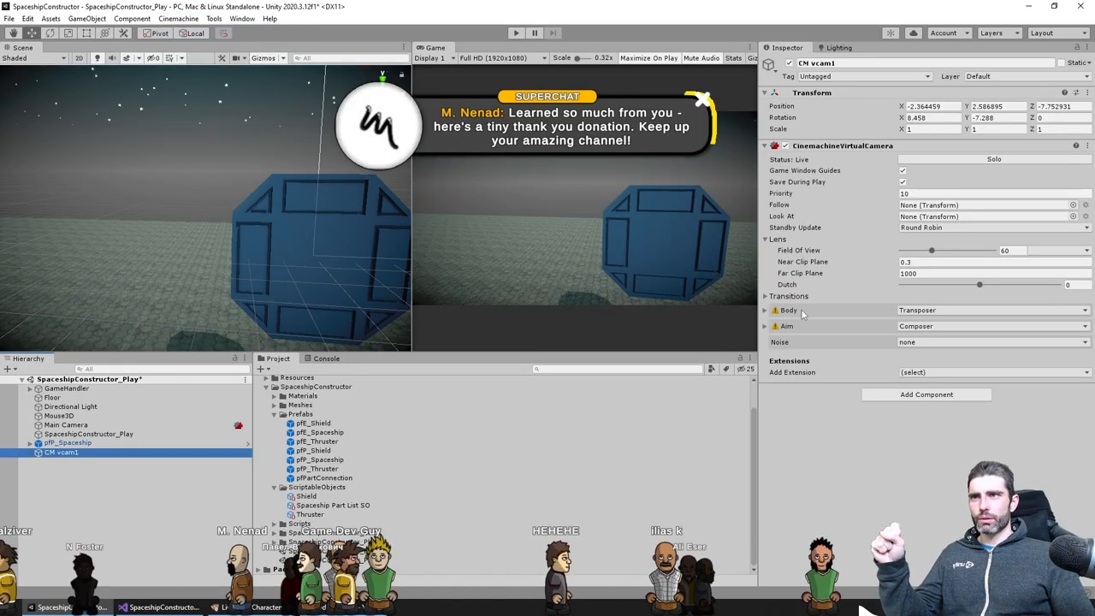
pyautogui.click(765, 310)
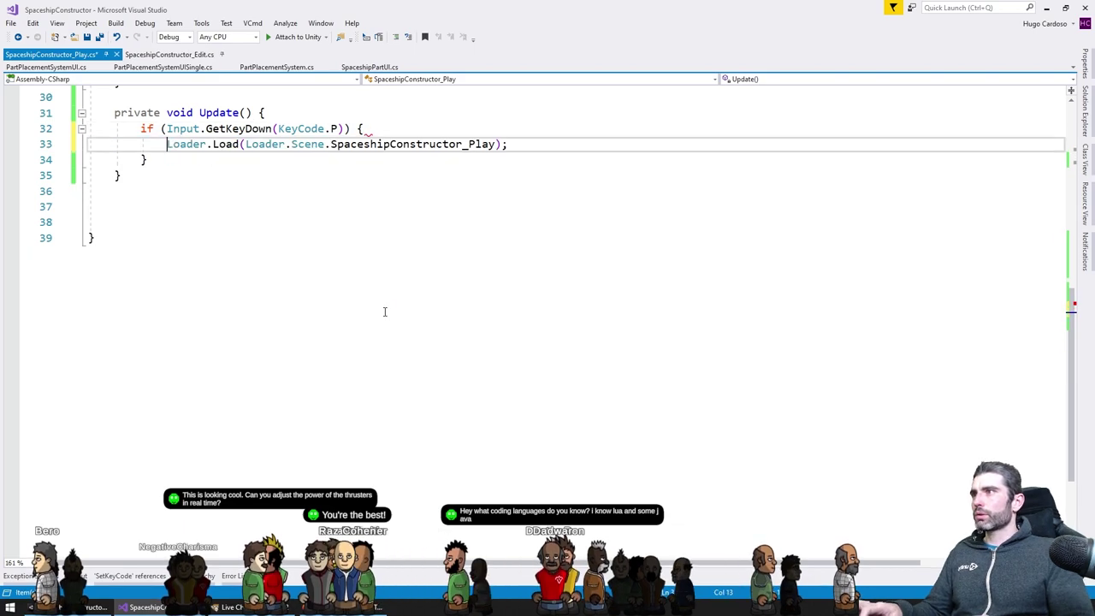
# Replace SpaceshipConstructor_Play with SpaceshipConstructor_Edit in the Loader.Load call.
pyautogui.doubleClick(413, 144)
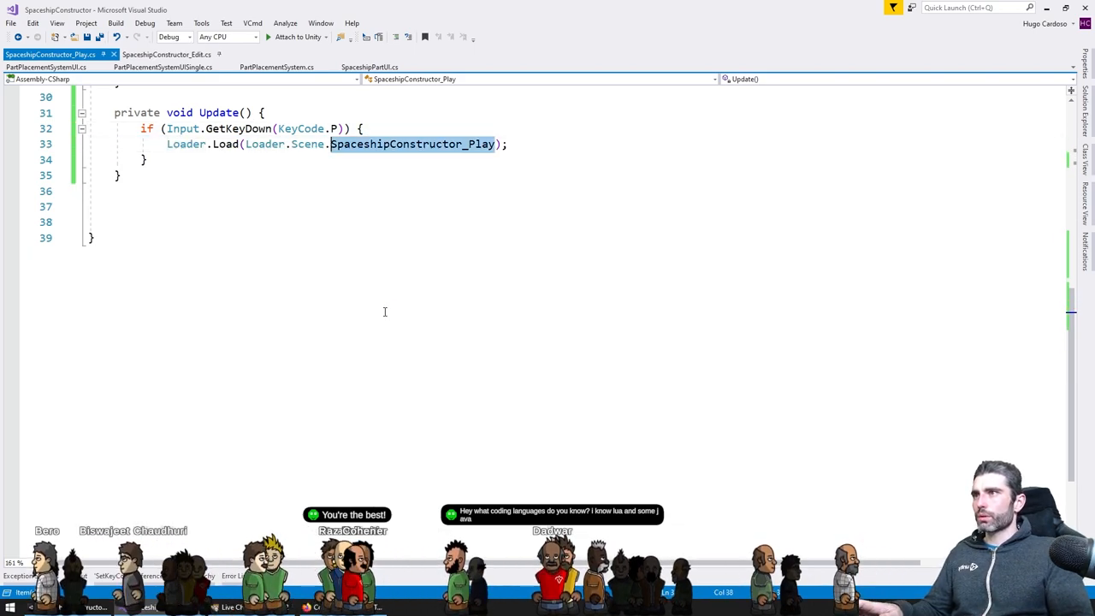
pyautogui.write('SpaceshipConstructor_Edit')
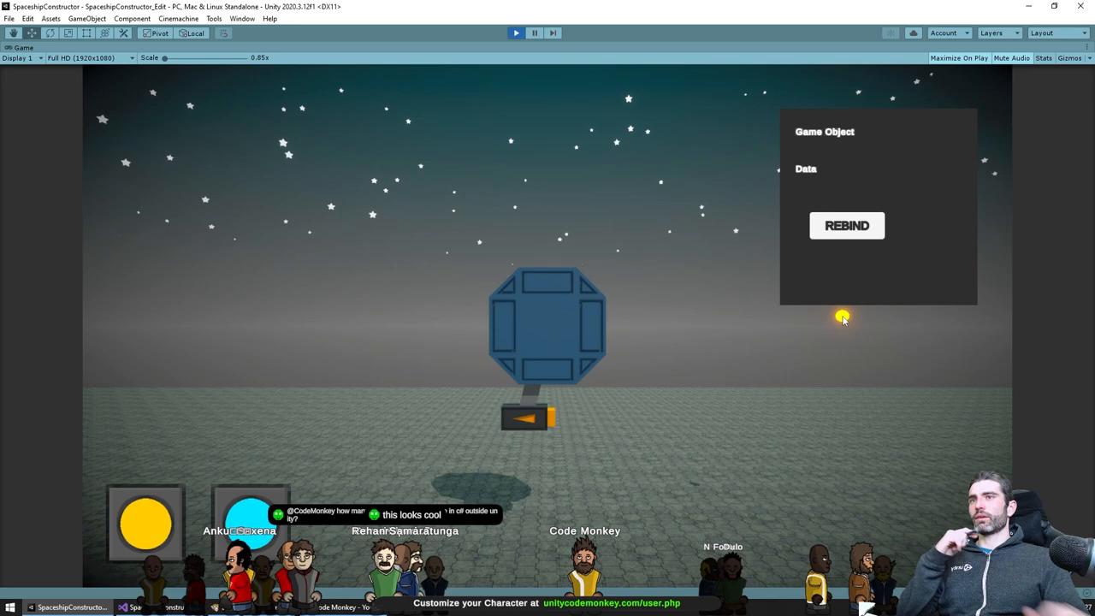
# Focus the Game view and load the SpaceshipConstructor_Play scene with the shield-and-thruster ship.
pyautogui.click(528, 424)
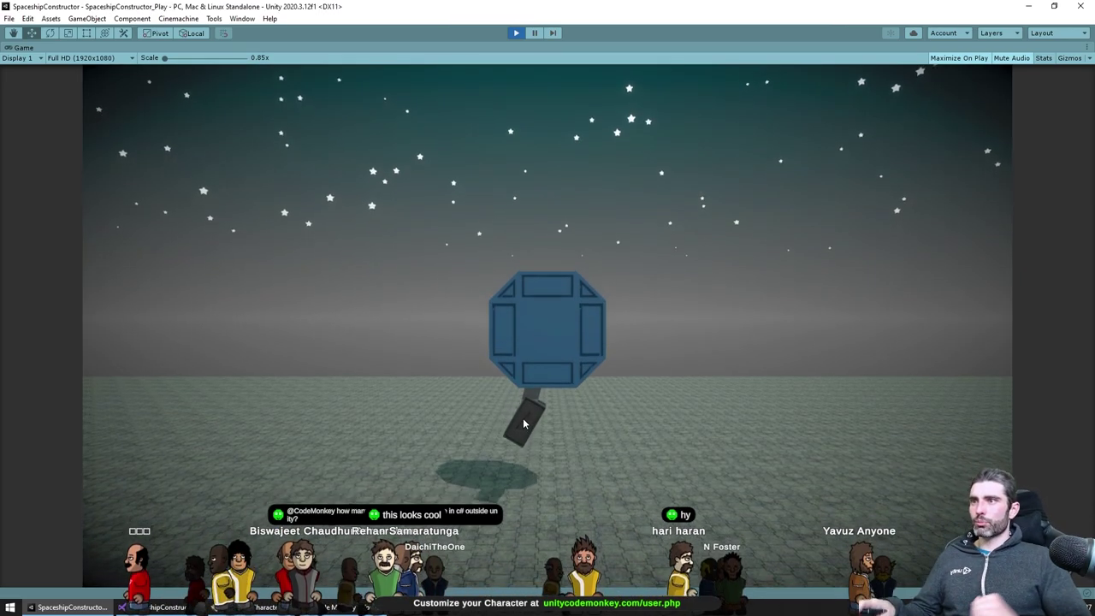
pyautogui.click(515, 33)
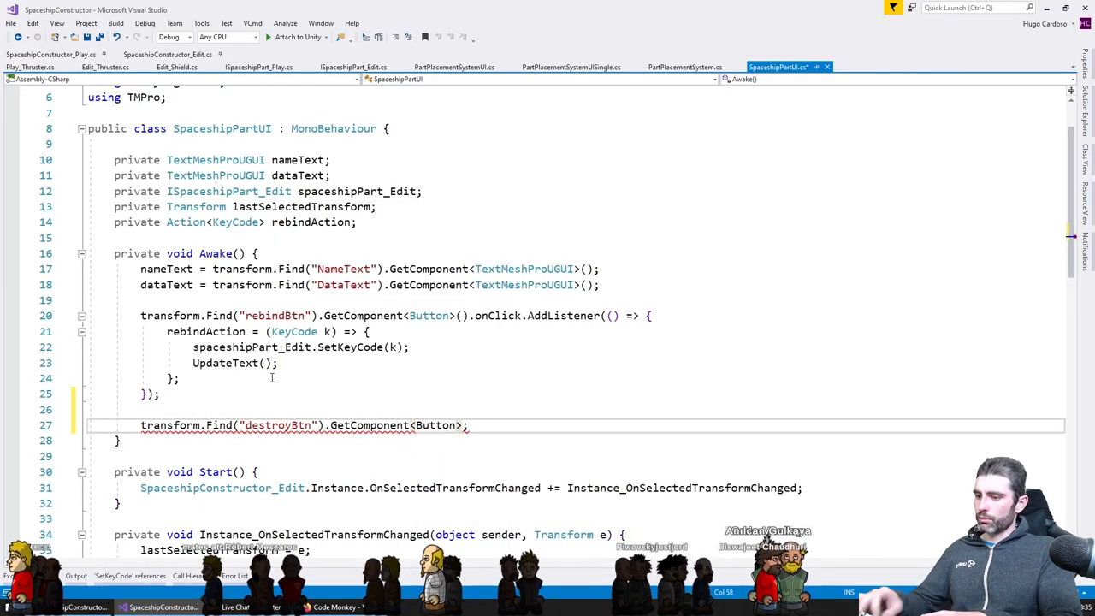
# Add an onClick listener to destroyBtn that calls SpaceshipConstructor_Edit.Instance.
pyautogui.write('.onClick.AddListener(() => { });')
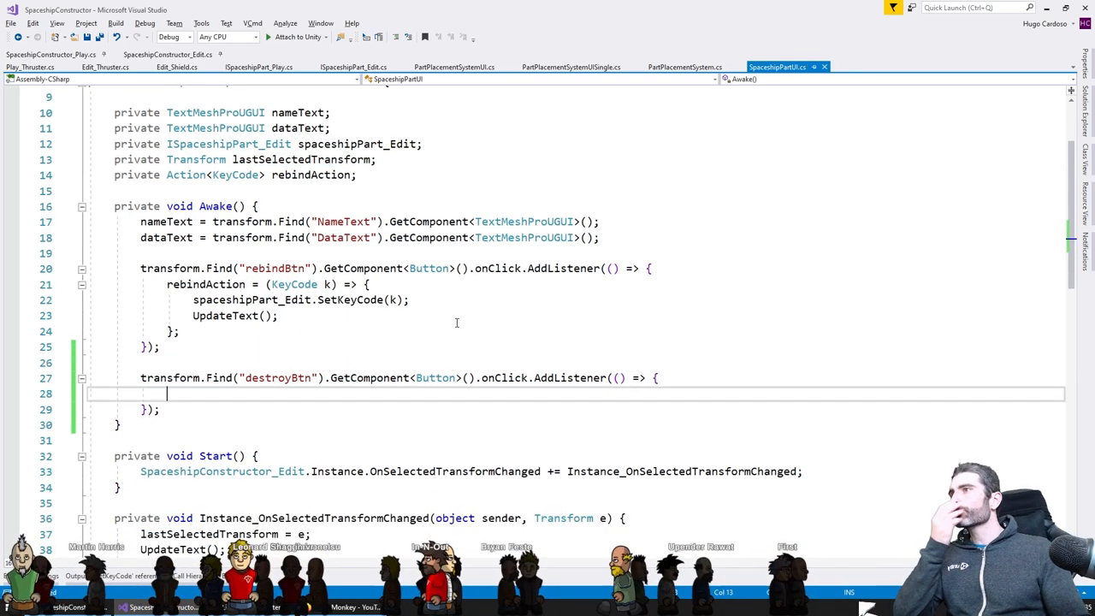
pyautogui.scroll(-3)
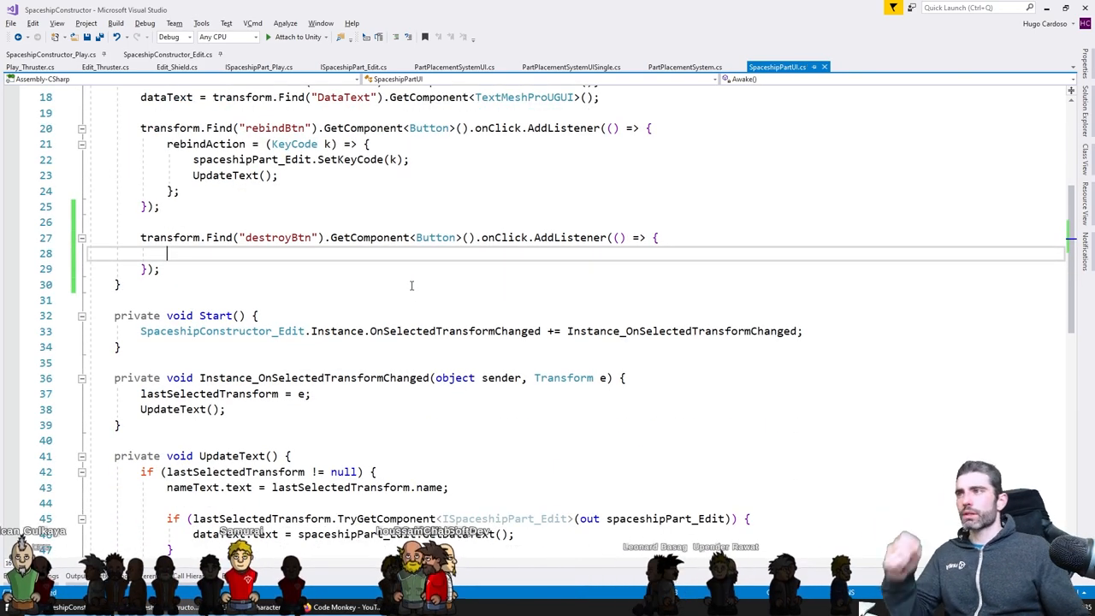
pyautogui.write('SpaceshipConstructor_Edit.Instance.')
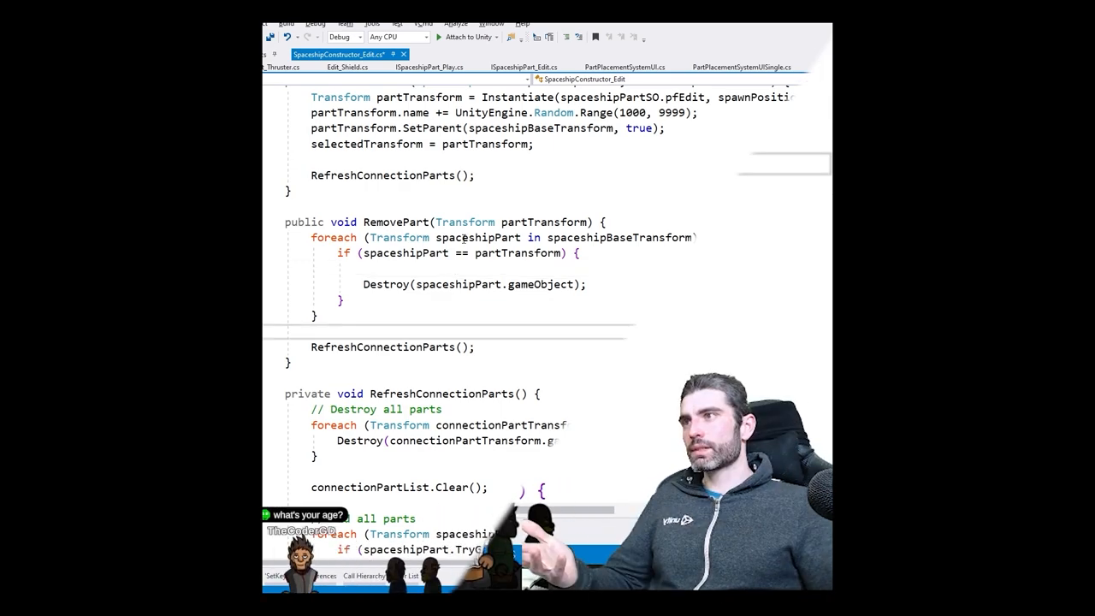
# Add 'spaceshipPart.parent = null;' before the Destroy call in RemovePart.
pyautogui.write('spaceshipPart')
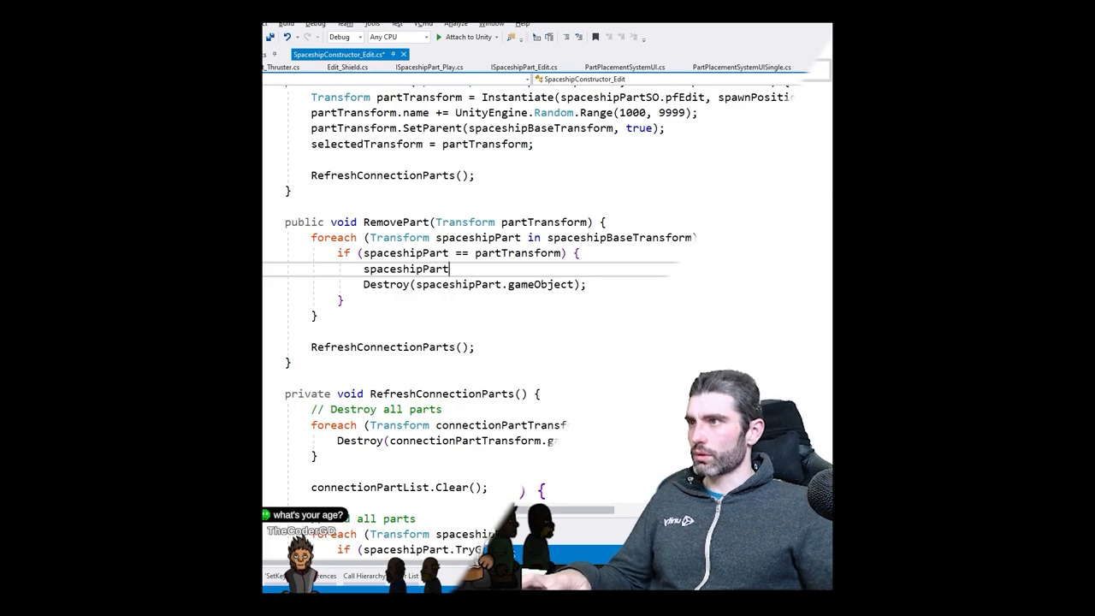
pyautogui.write('.')
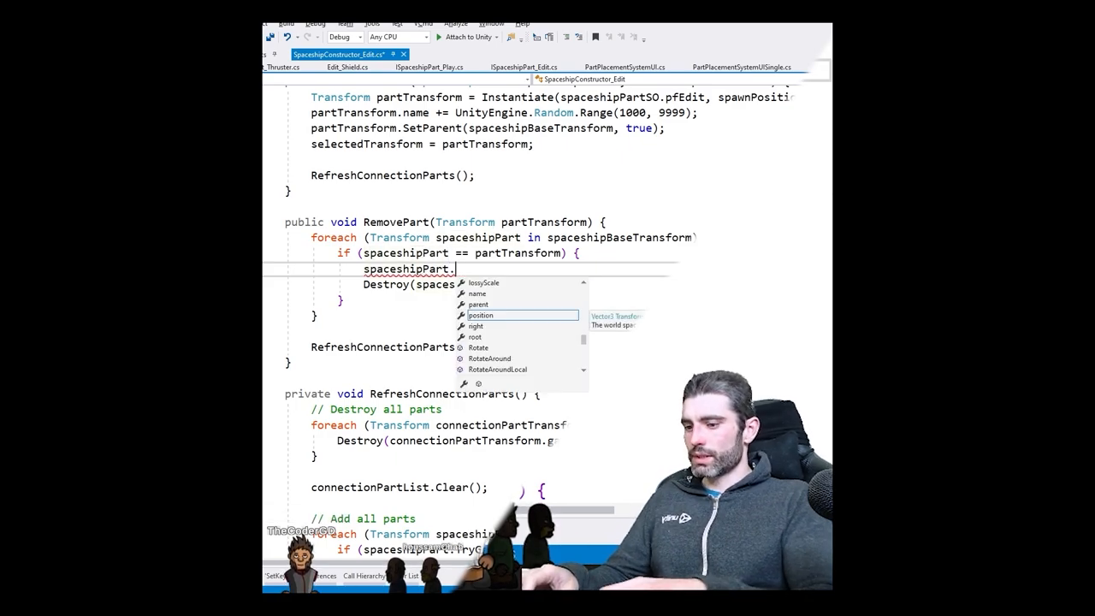
pyautogui.write('parent =')
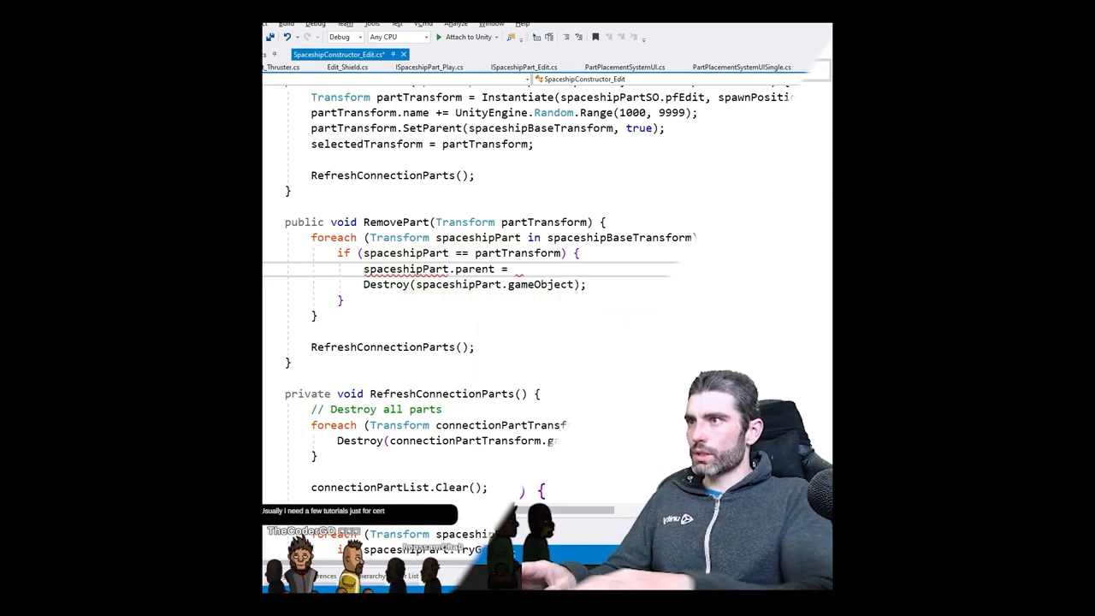
pyautogui.write('null;')
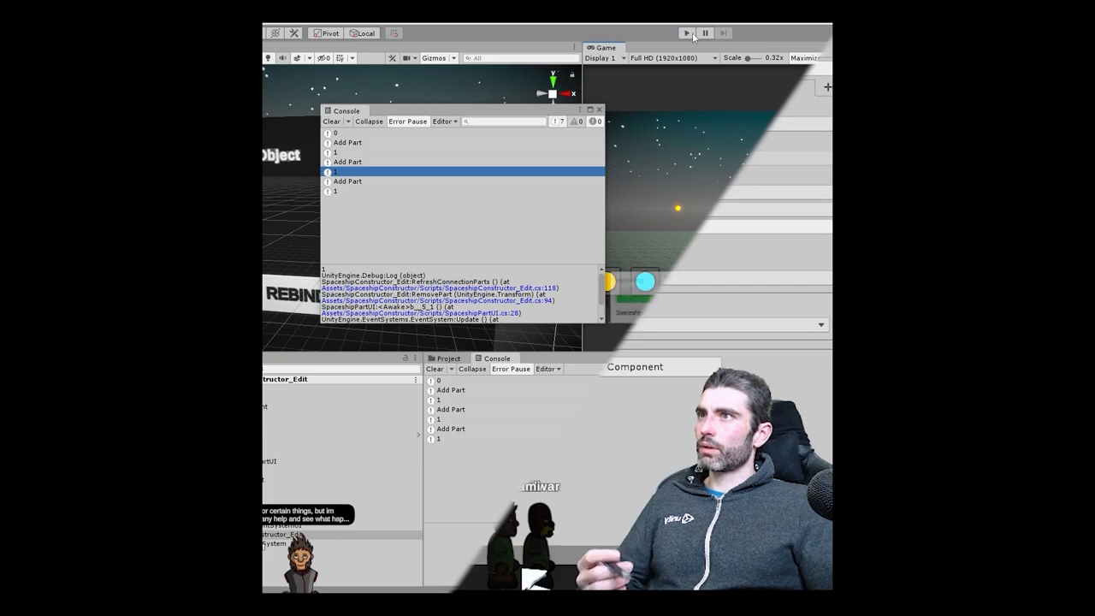
# Enter Play mode to remove a part and check the RemovePart stack trace in the Console.
pyautogui.click(687, 32)
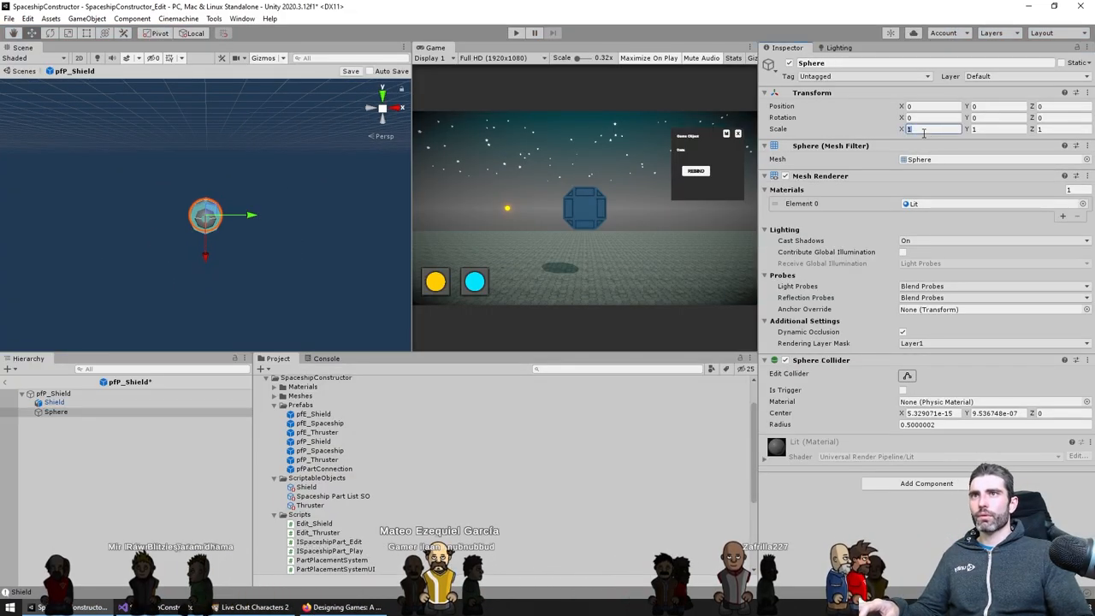
# Set the pfP_Shield Sphere's Transform Scale X and Y to 10.
pyautogui.write('10')
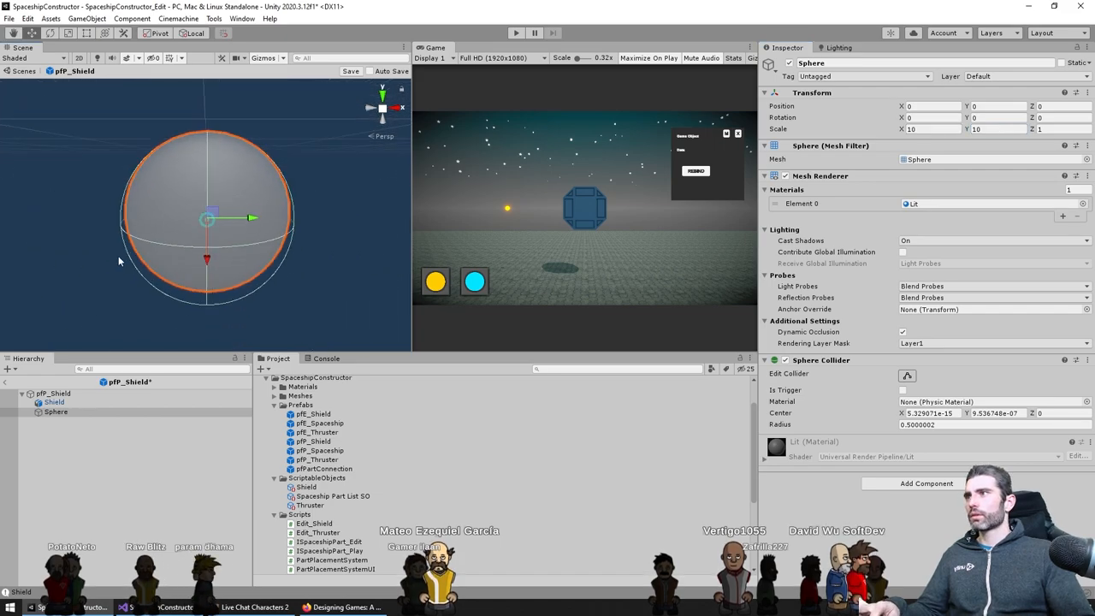
pyautogui.click(509, 33)
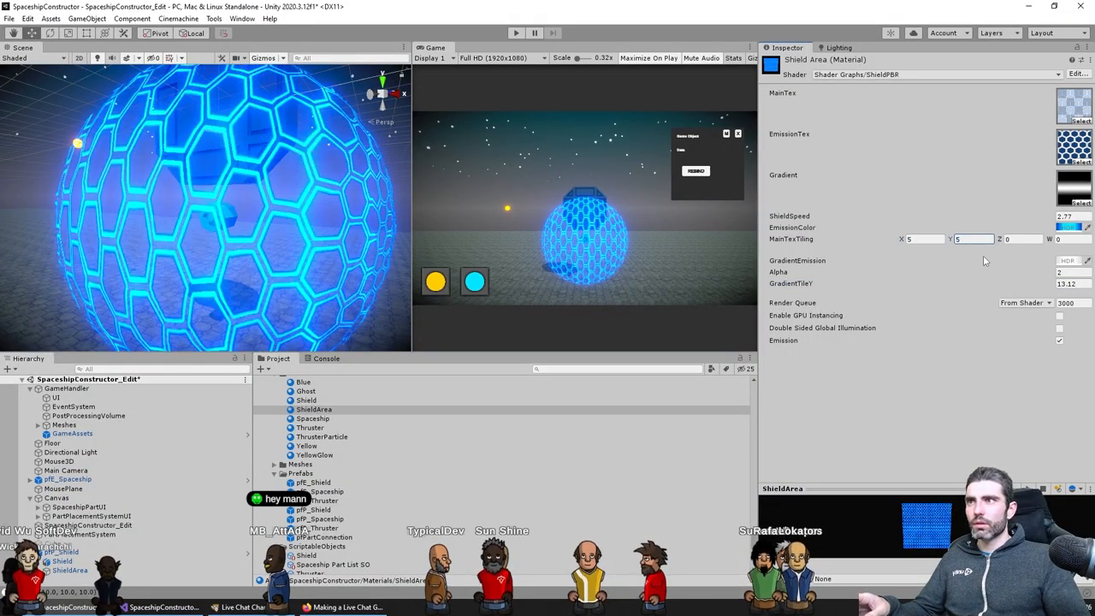
# Apply the ShieldArea material with MainTexTiling 5 by 5 to the shield sphere.
pyautogui.click(509, 32)
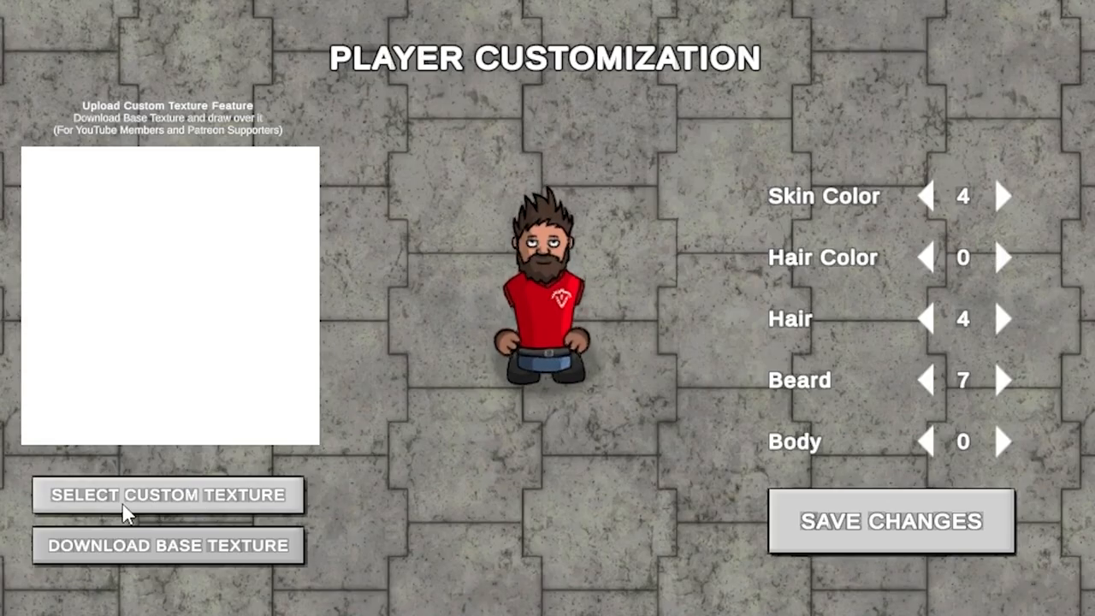
# View the Player Customization page with Select Custom Texture on unitycodemonkey.com/user.php.
pyautogui.click(172, 497)
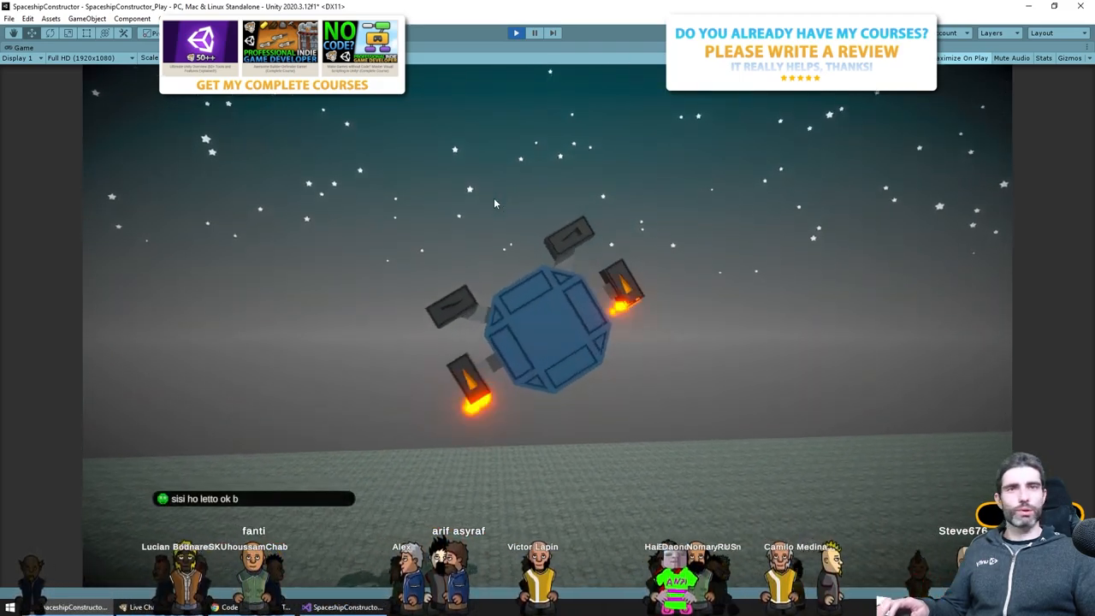
# Enter Play mode in SpaceshipConstructor_Play and fly the ship with its four thrusters.
pyautogui.click(515, 31)
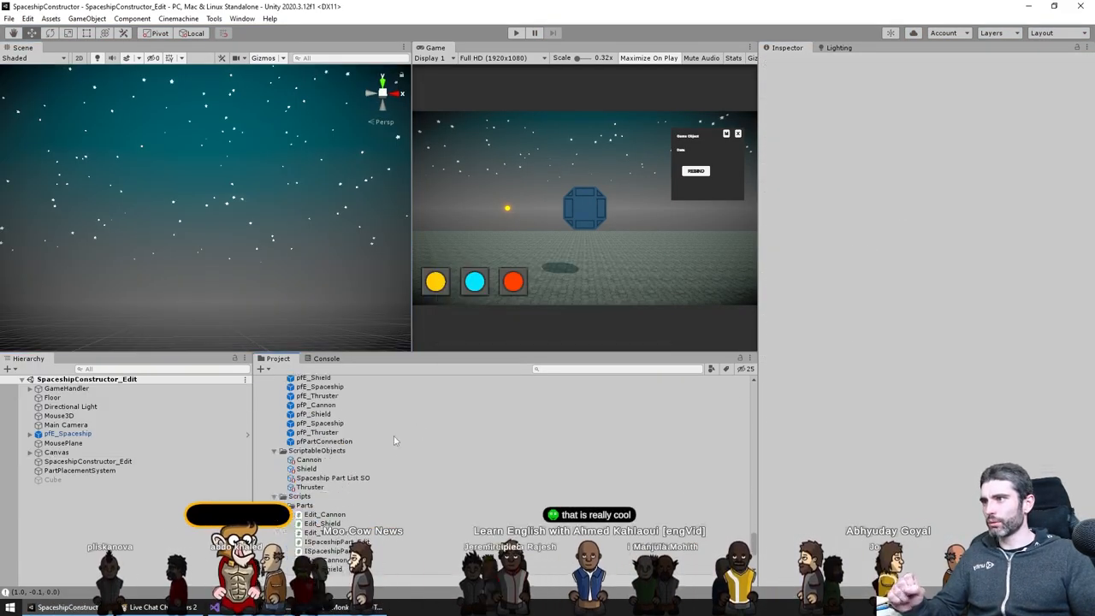
# Give pfBullet's Trail child a white Trail Renderer and tune the orange pfExplosion particle burst.
pyautogui.click(514, 32)
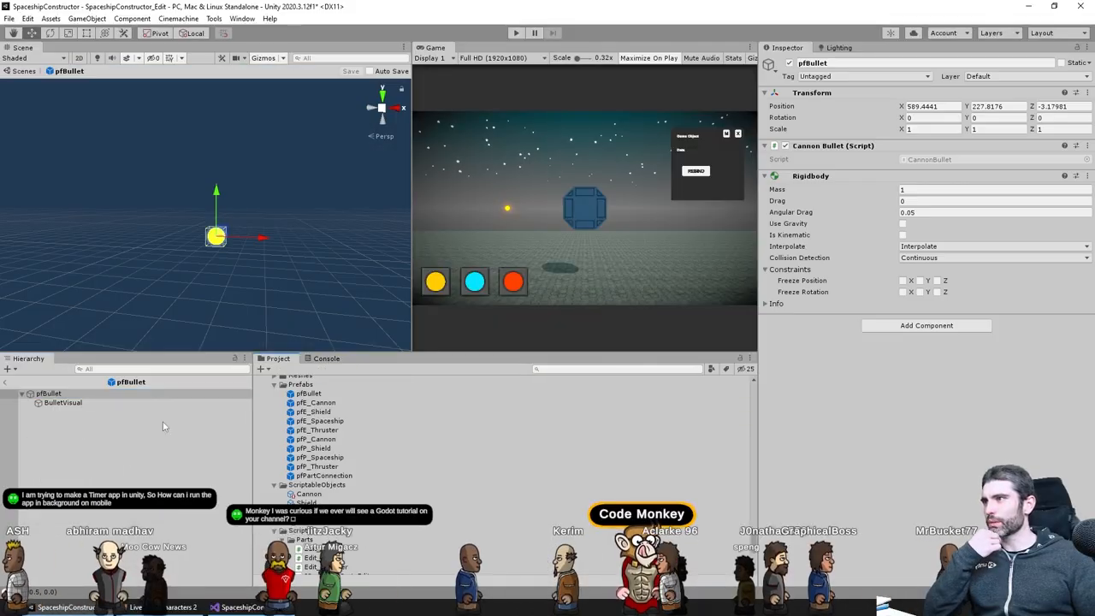
pyautogui.click(58, 413)
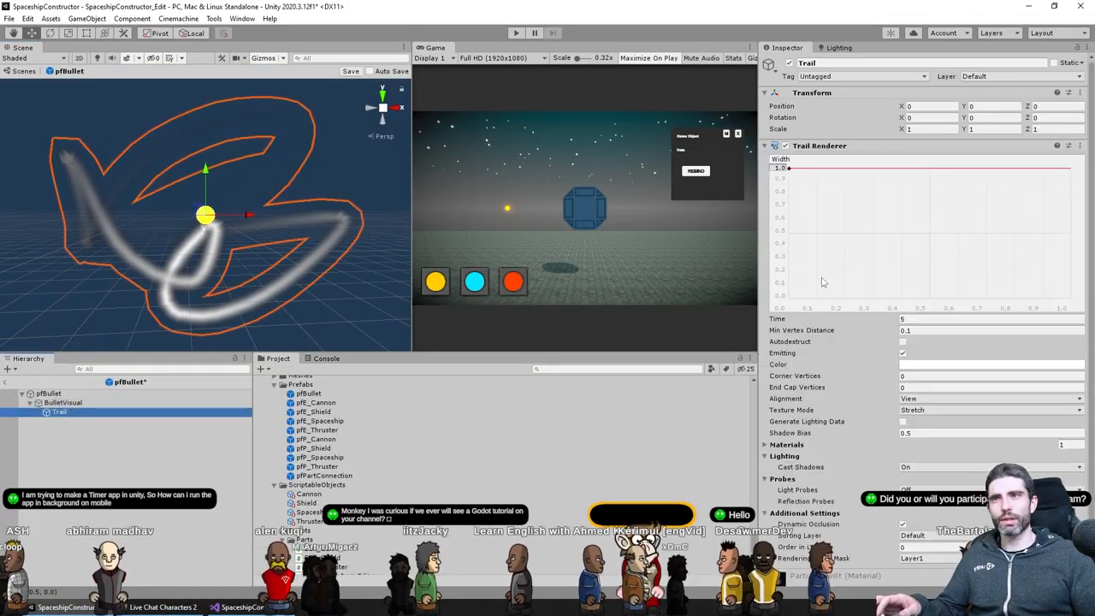
pyautogui.click(512, 33)
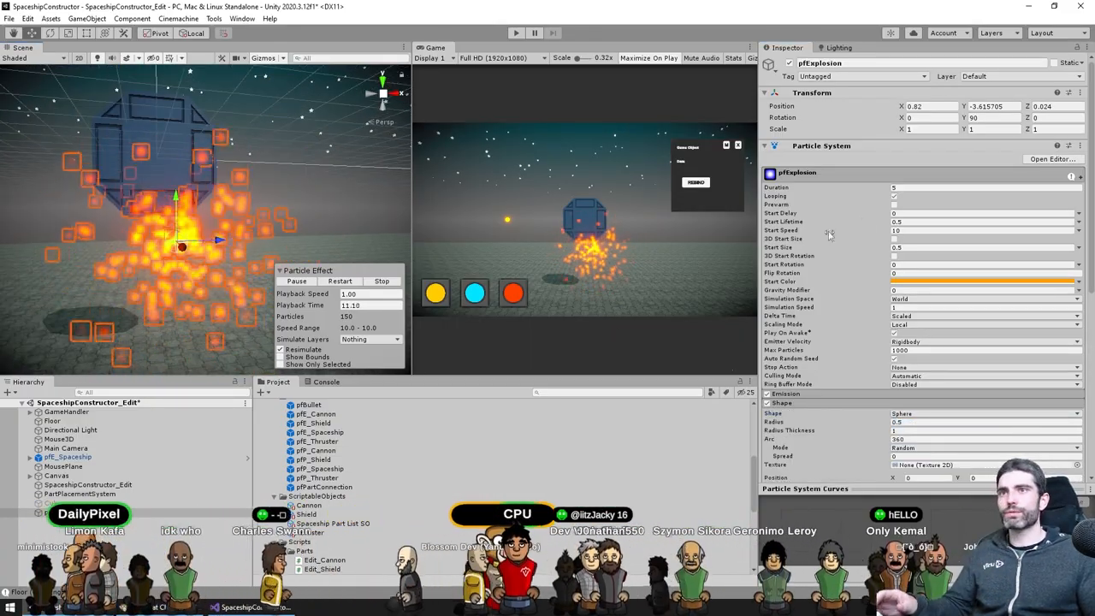
# Test the ship in Play mode and reposition the red pfEnemy cube in the scene.
pyautogui.click(509, 32)
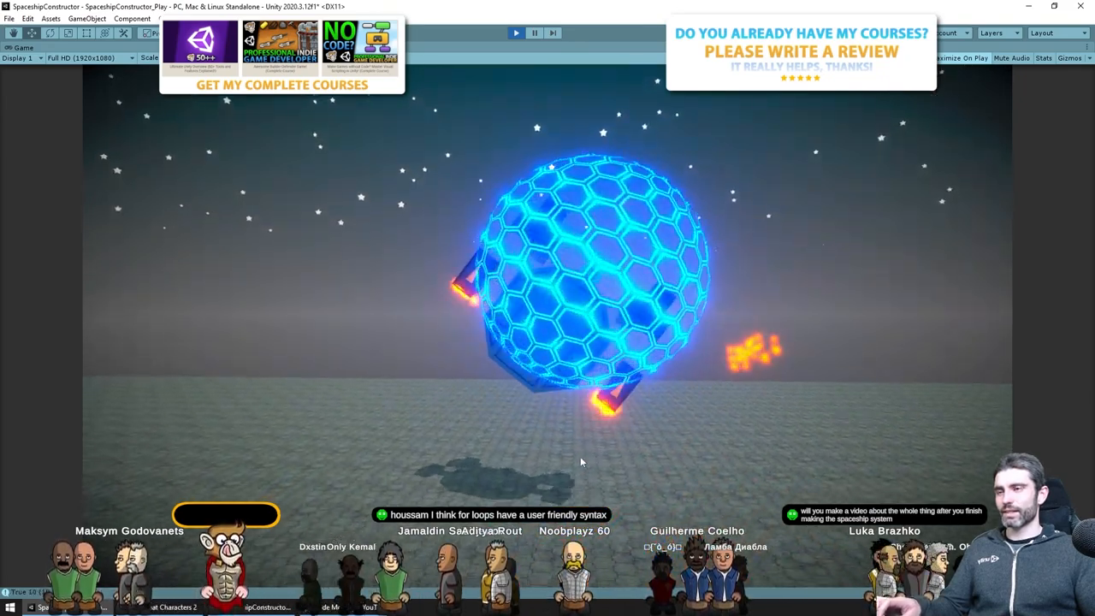
pyautogui.click(513, 33)
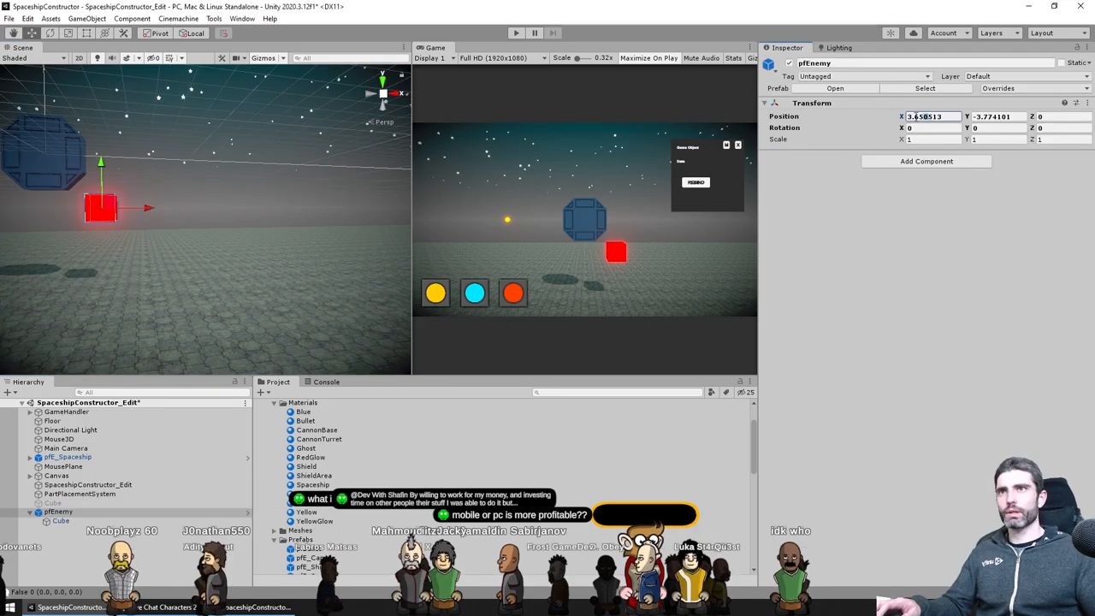
pyautogui.click(508, 34)
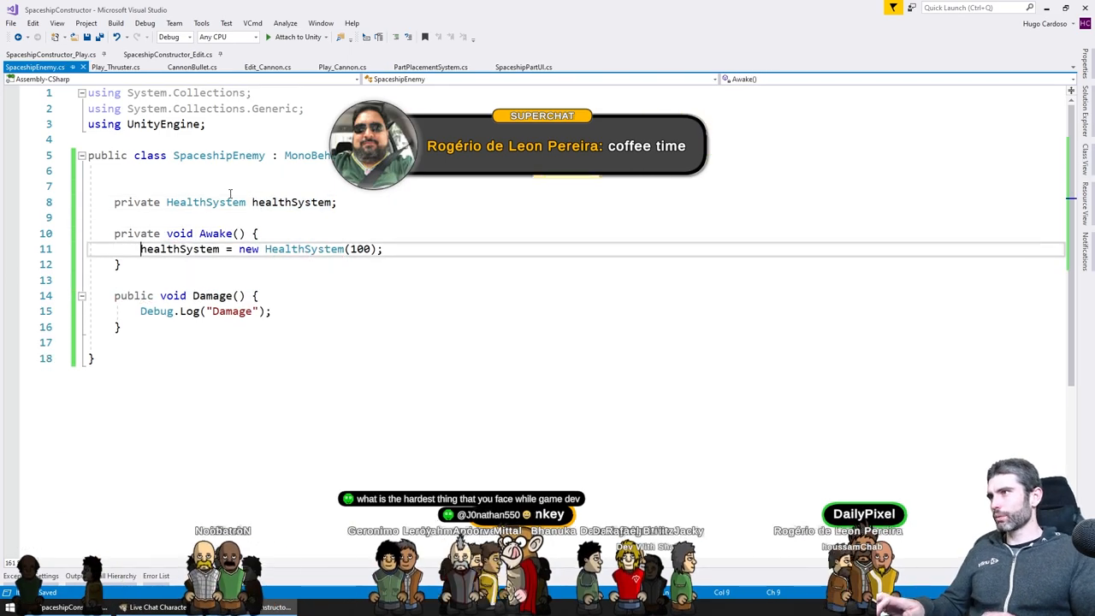
# Add healthSystem.Damage(30) inside Damage() and subscribe healthSystem.OnDead in Awake.
pyautogui.write('healthSystem.Damage();')
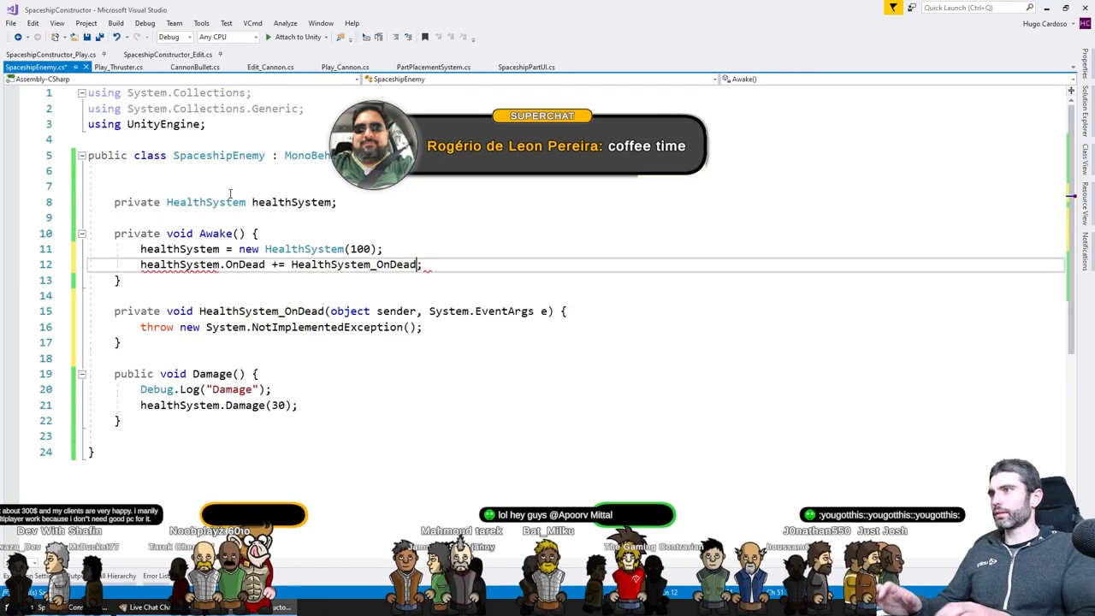
pyautogui.write('health')
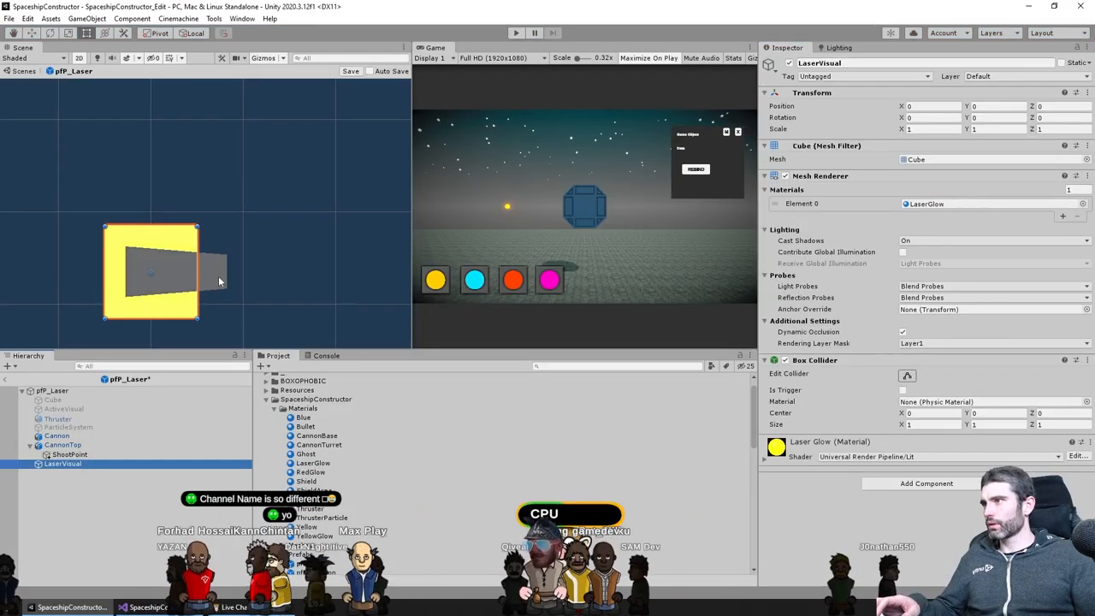
# Open a context menu in Unity to set up pfP_Laser's LaserVisual with LaserGlow.
pyautogui.rightClick(66, 454)
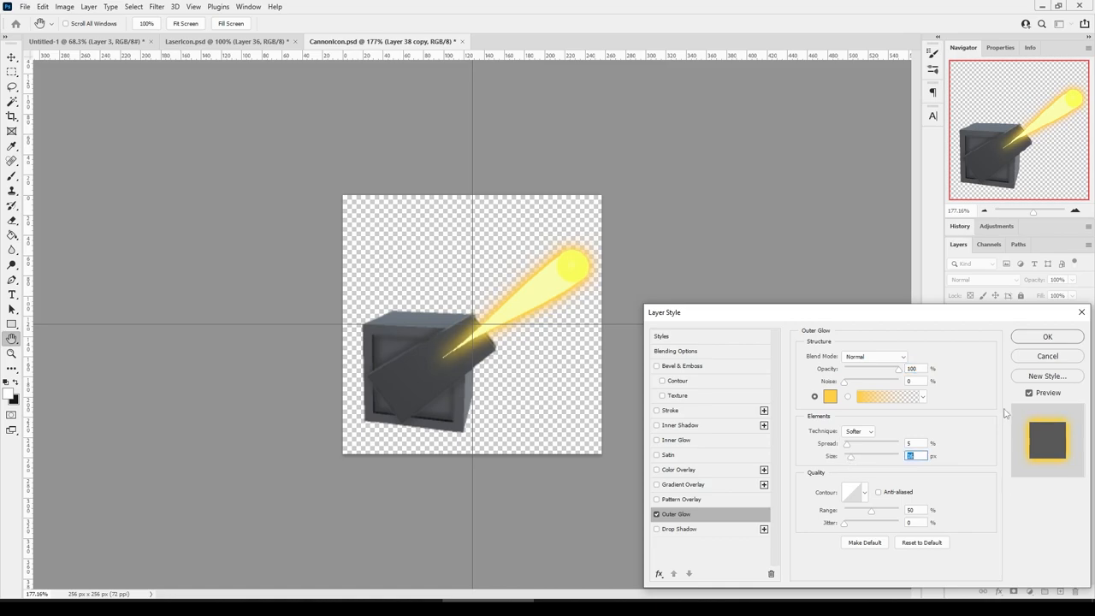
# Confirm the Outer Glow layer style on the cannon icon's beam.
pyautogui.click(1046, 336)
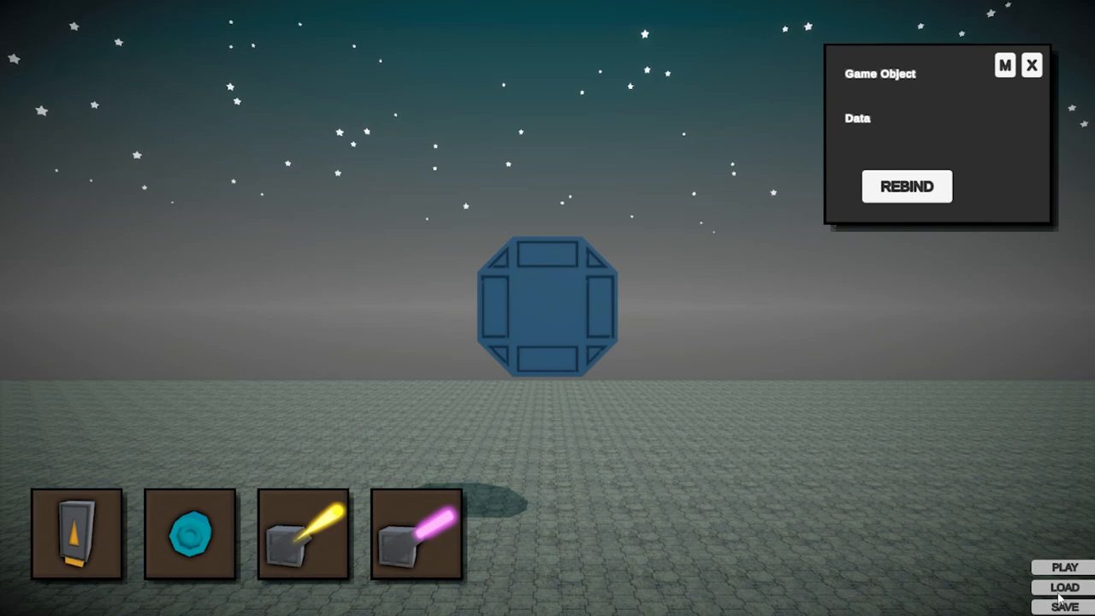
pyautogui.click(1064, 586)
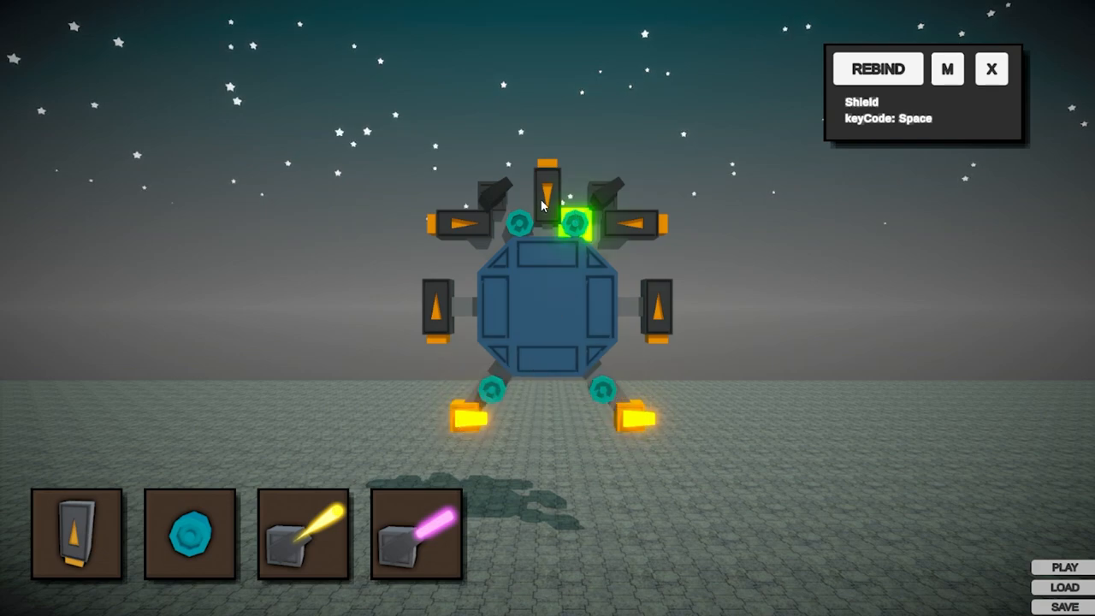
pyautogui.click(1064, 564)
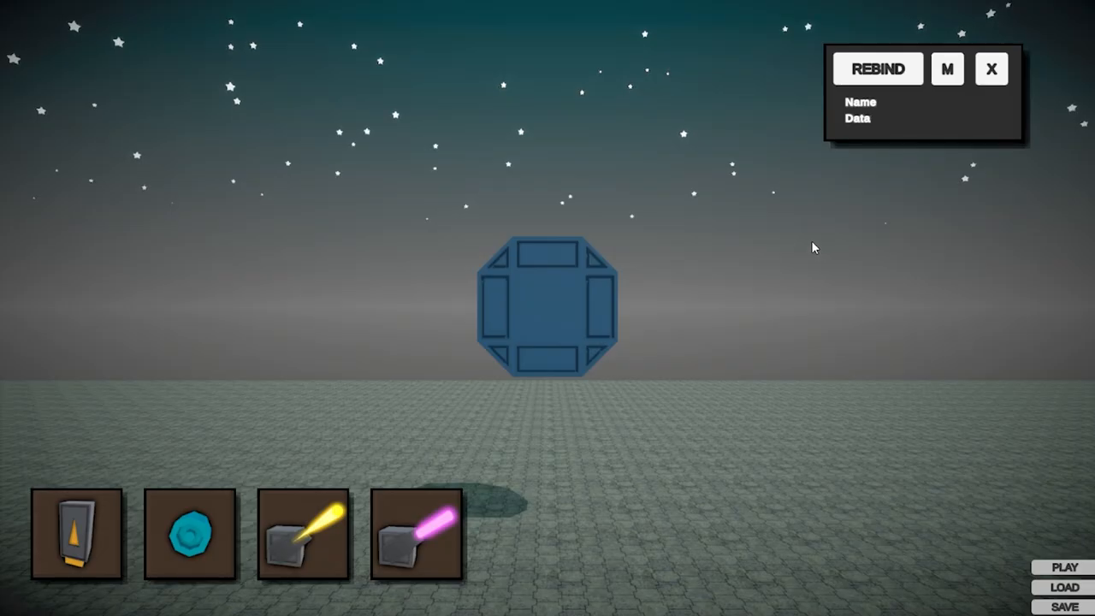
pyautogui.moveTo(642, 355)
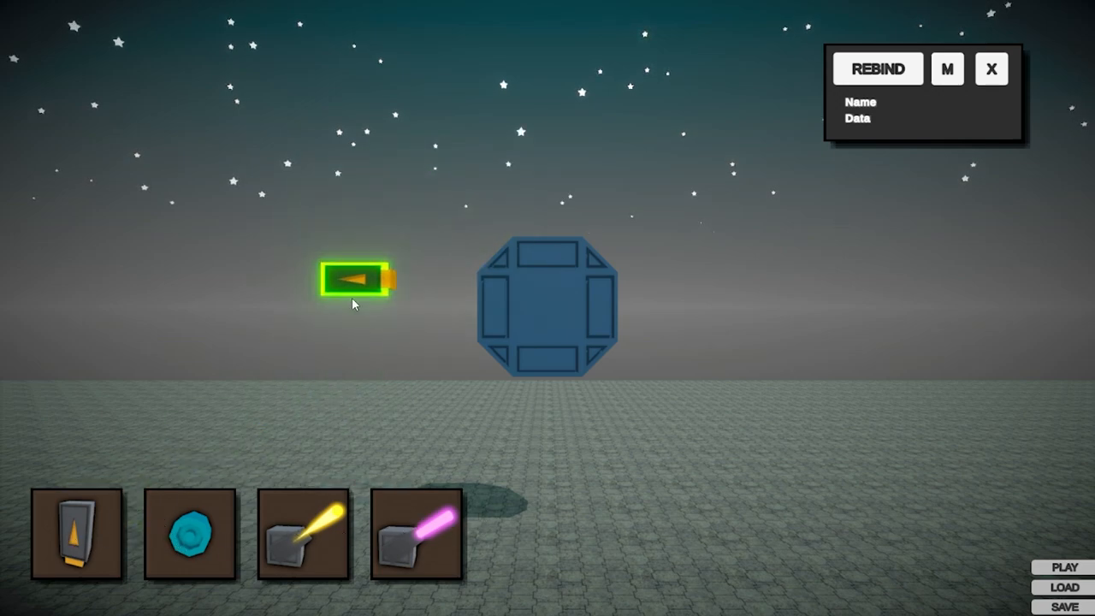
# Attach a thruster below the ship core and bind it to W.
pyautogui.moveTo(351, 278); pyautogui.dragTo(526, 419)
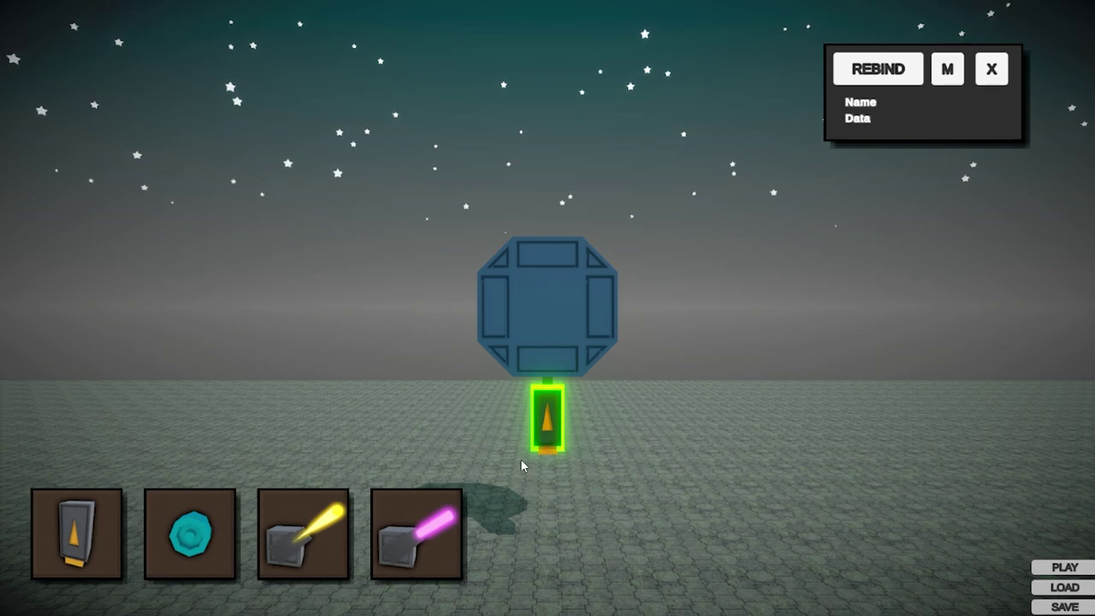
pyautogui.click(547, 432)
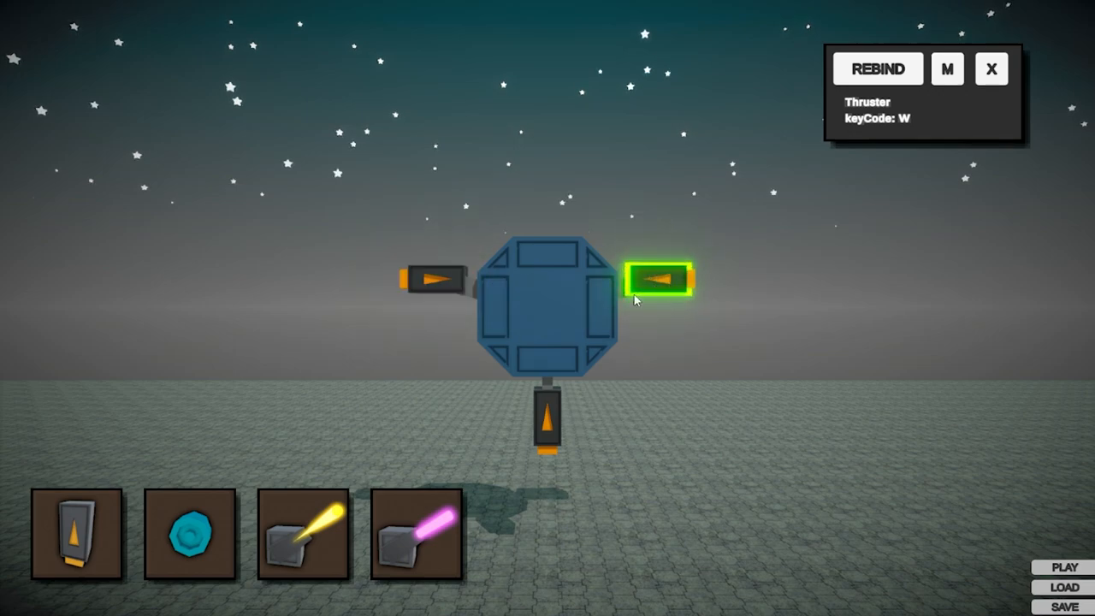
# Enter the A key binding while adding top cannons and glowing parts.
pyautogui.press('a')
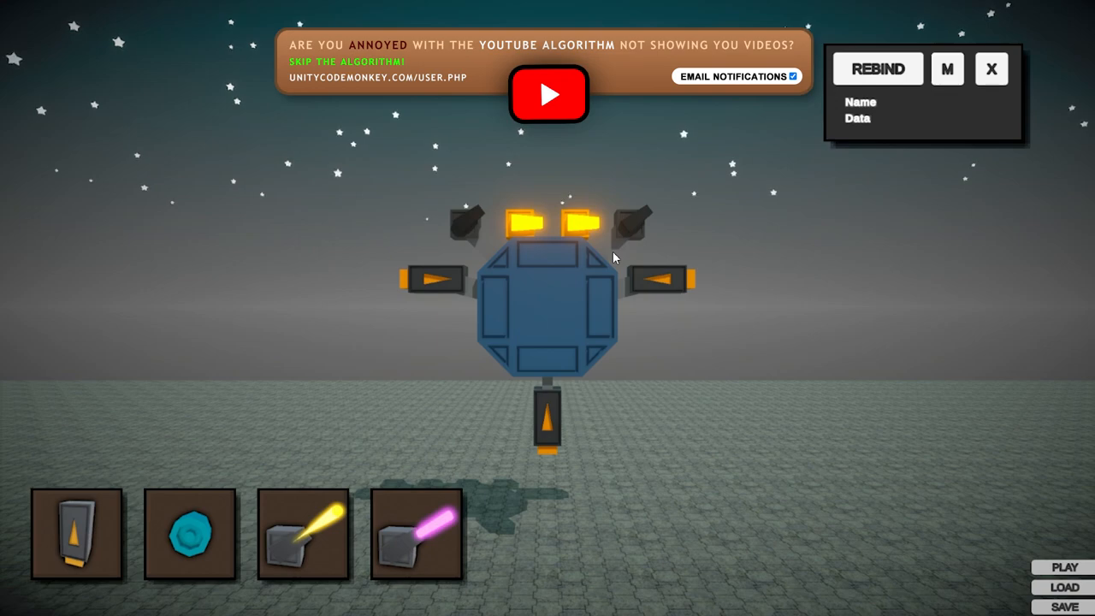
# Attach a lower-right shield, load the saved ship design and launch it into flight.
pyautogui.click(548, 171)
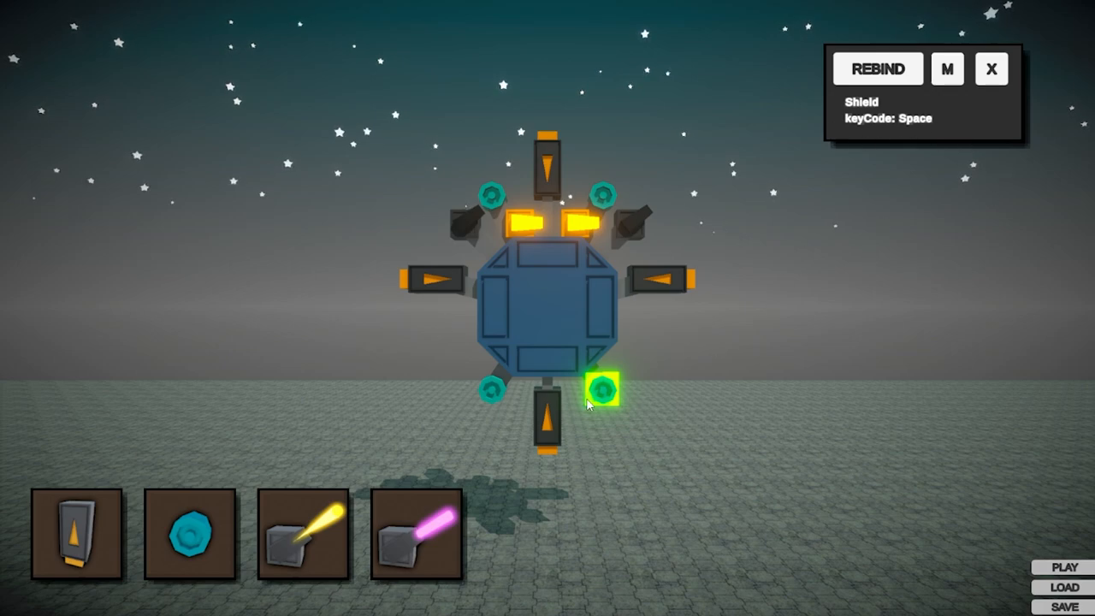
pyautogui.moveTo(603, 389); pyautogui.dragTo(710, 441)
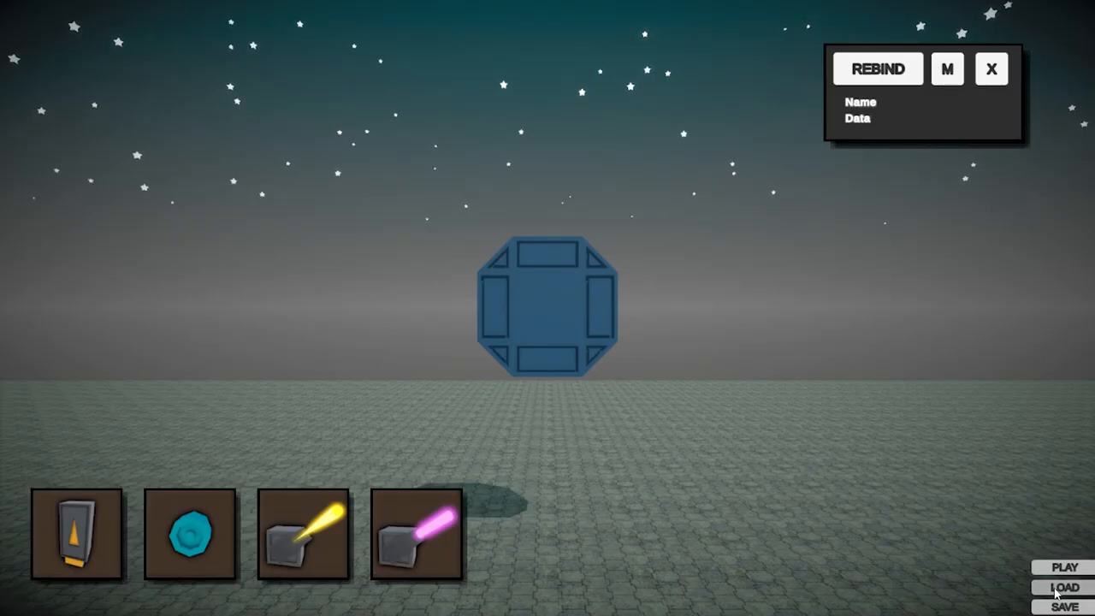
pyautogui.click(1064, 585)
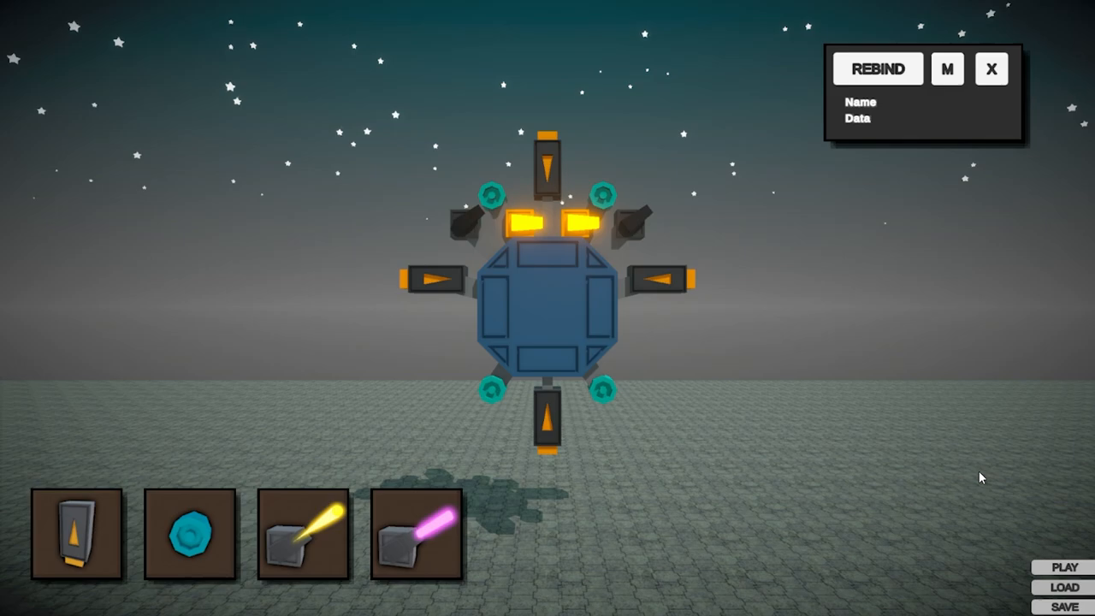
pyautogui.click(1065, 565)
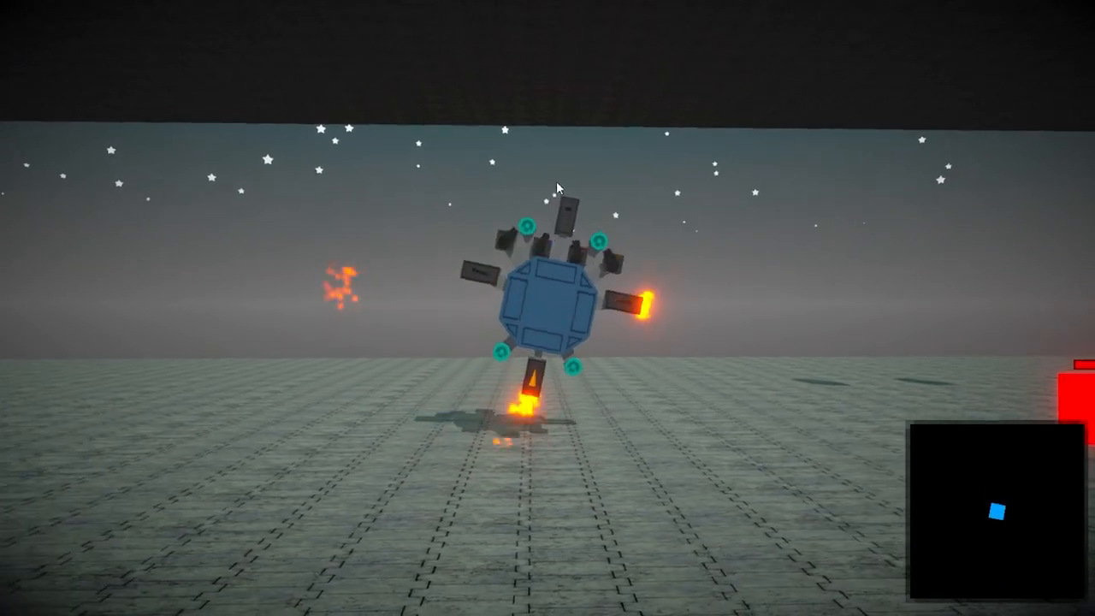